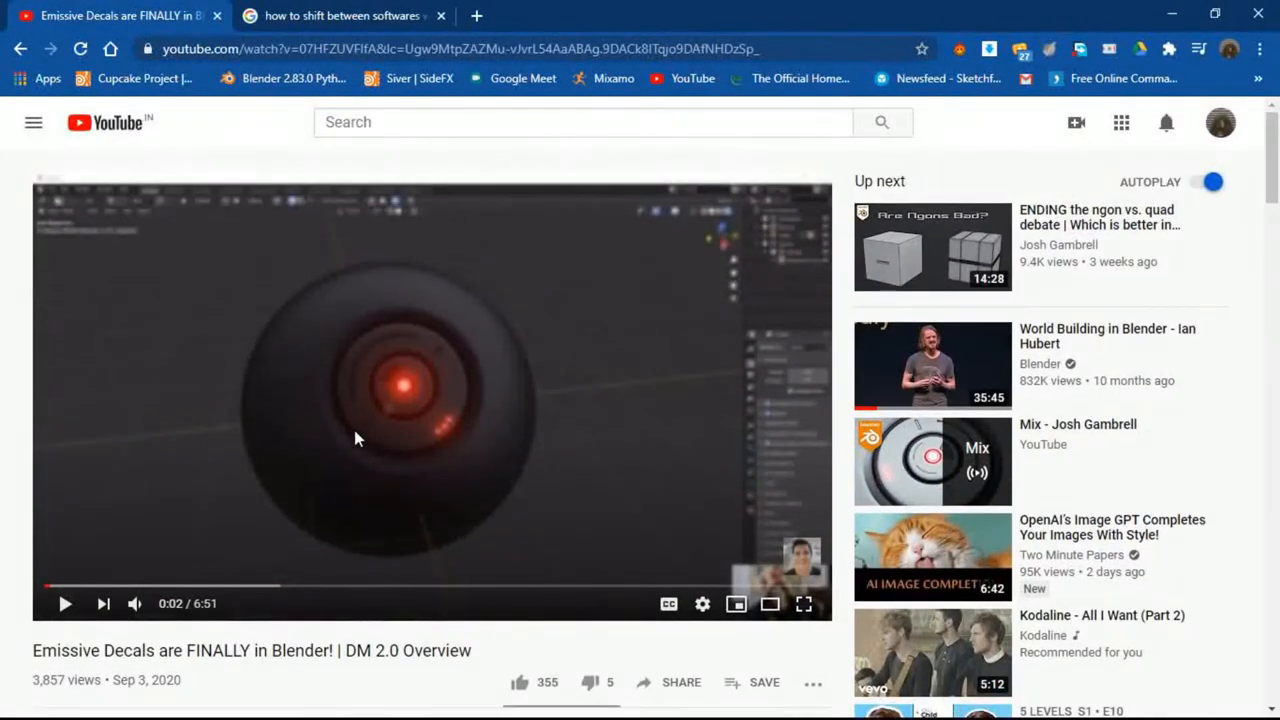
# - Scroll to the video title and highlight 'Emissive Decals are FINALLY in Blender!'
pyautogui.scroll(-3)
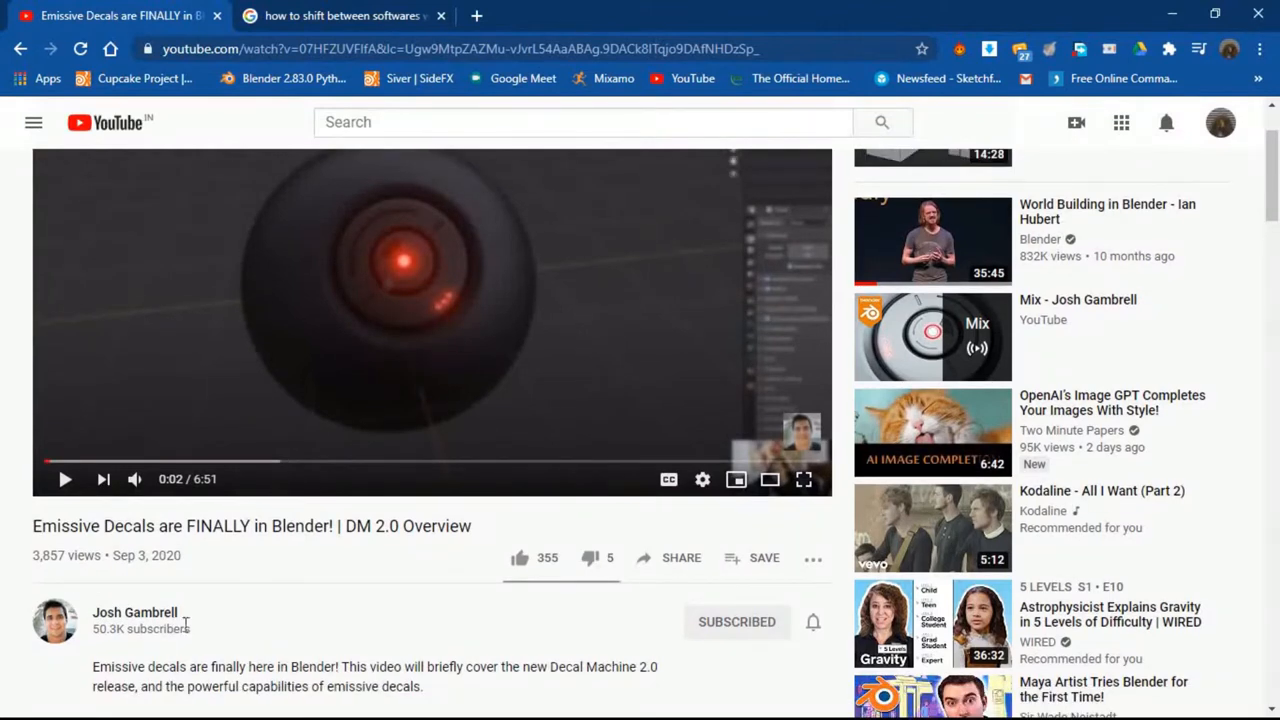
pyautogui.moveTo(352, 432)
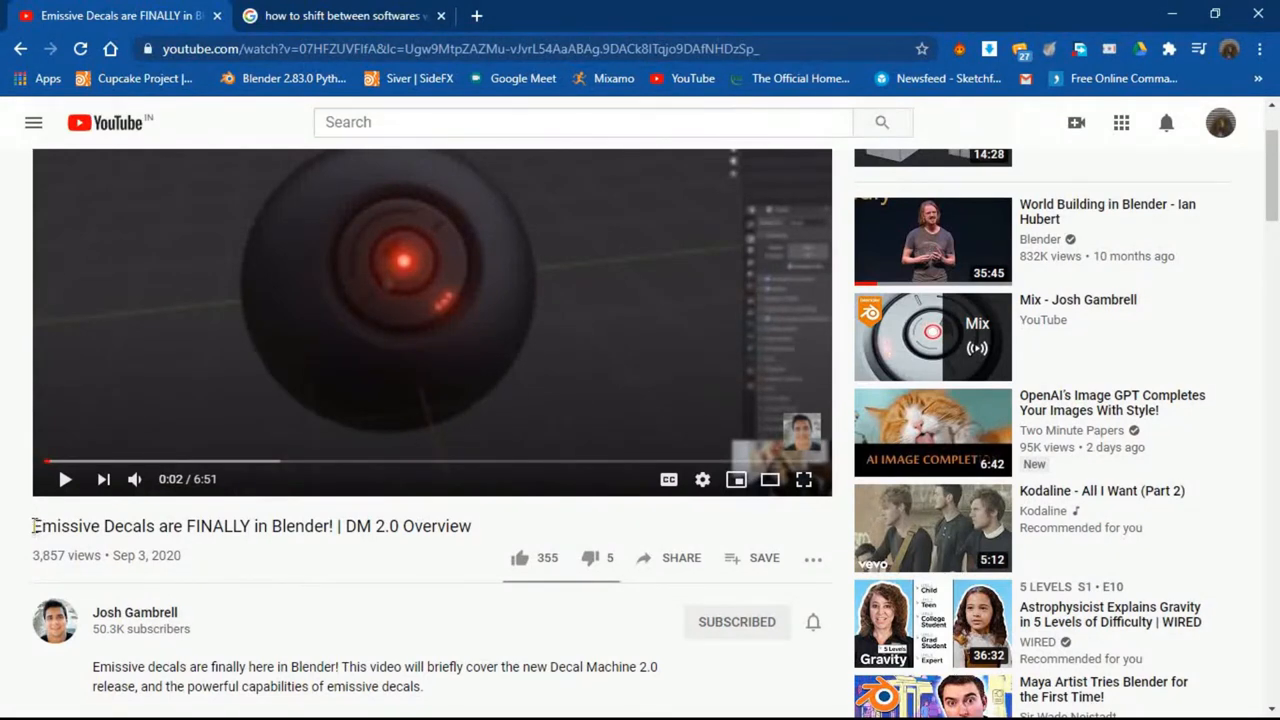
pyautogui.moveTo(33, 525); pyautogui.dragTo(258, 525)
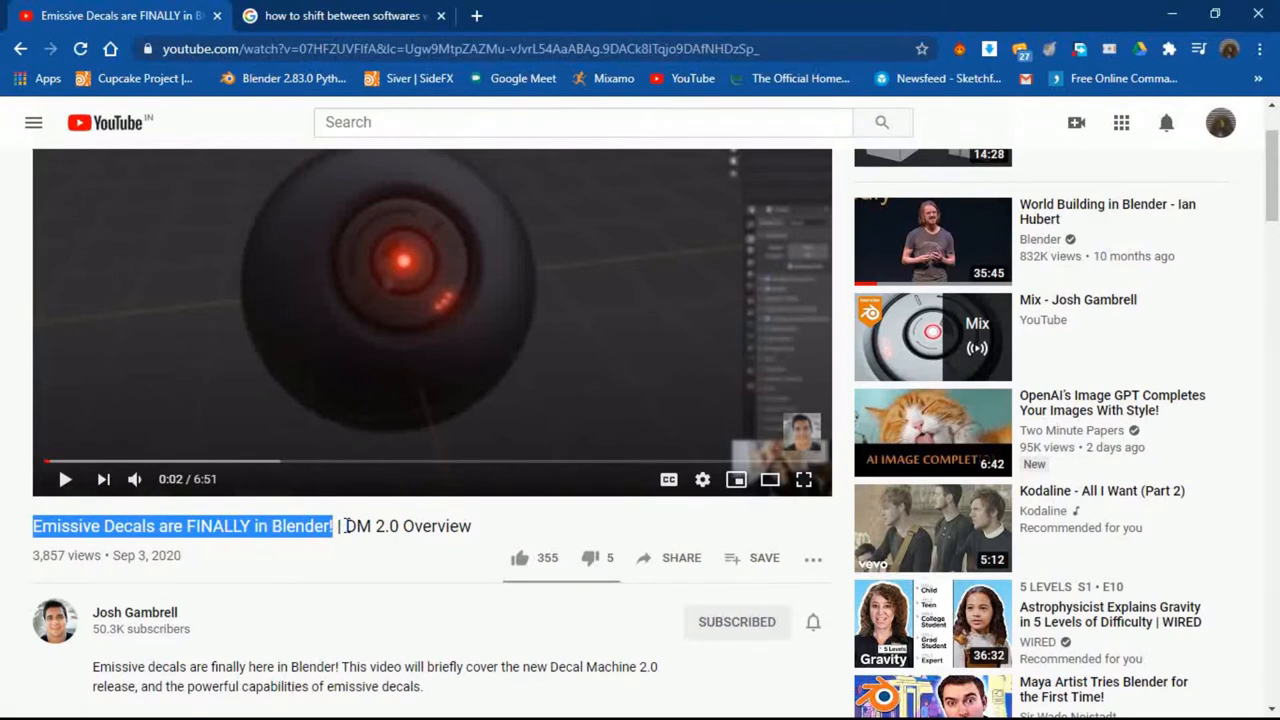
# - Scroll down to the reply thread about adding decals without Decal Machine
pyautogui.scroll(-3)
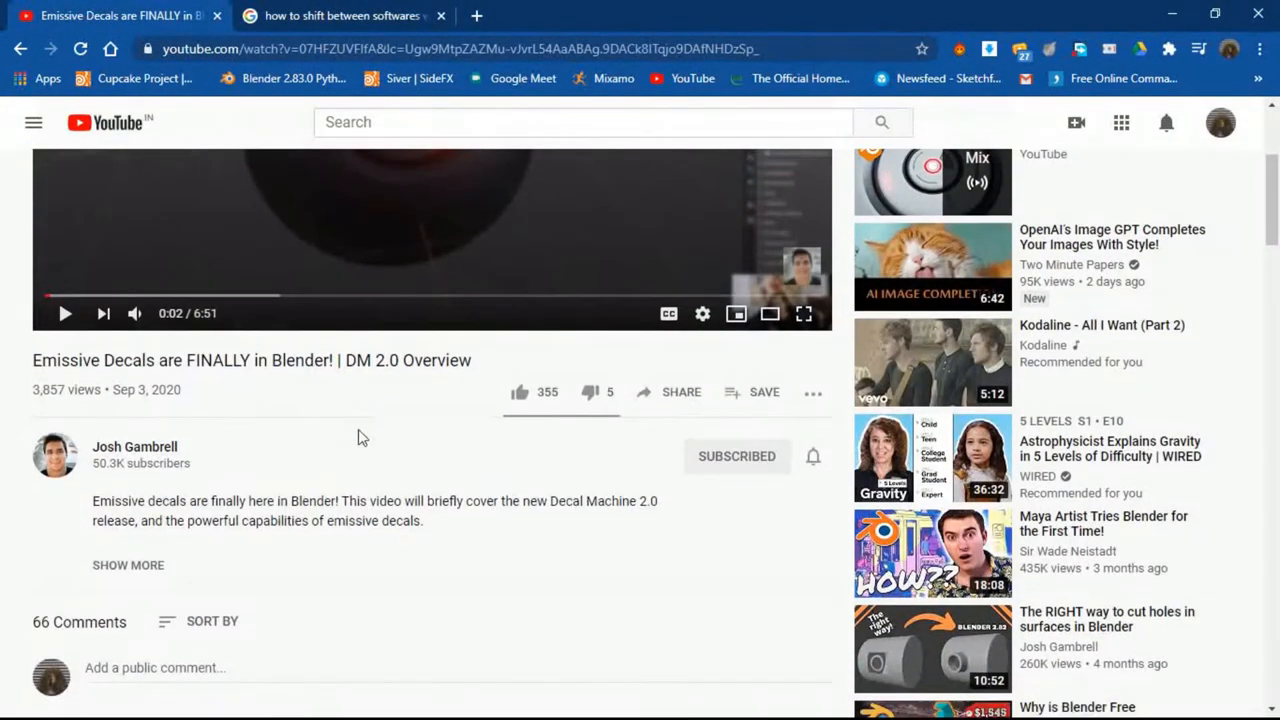
pyautogui.scroll(-3)
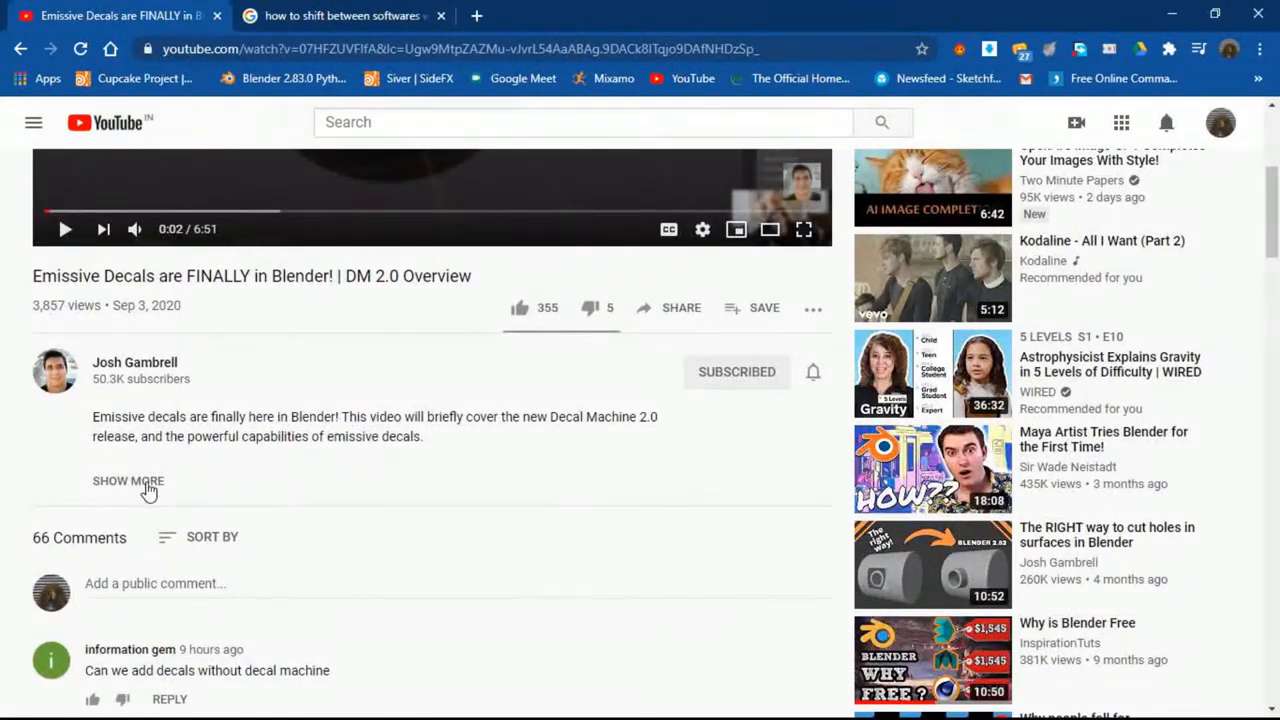
pyautogui.scroll(-3)
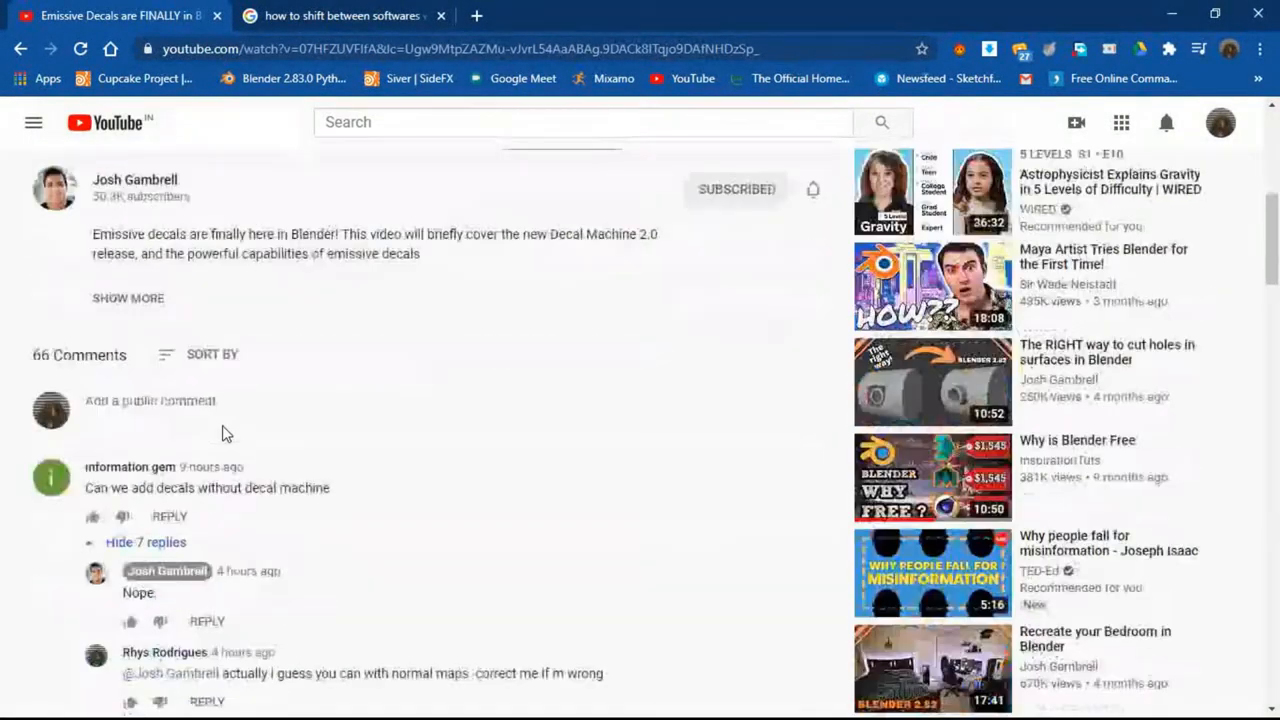
pyautogui.scroll(-3)
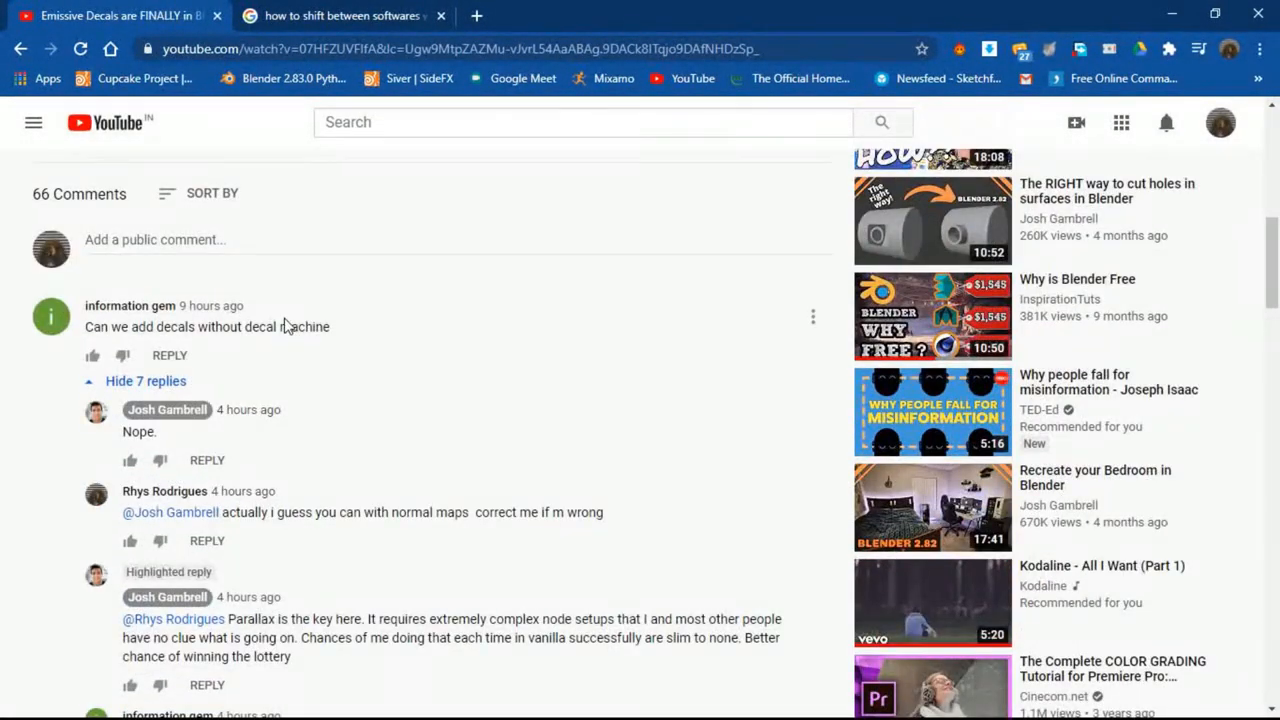
pyautogui.moveTo(232, 363)
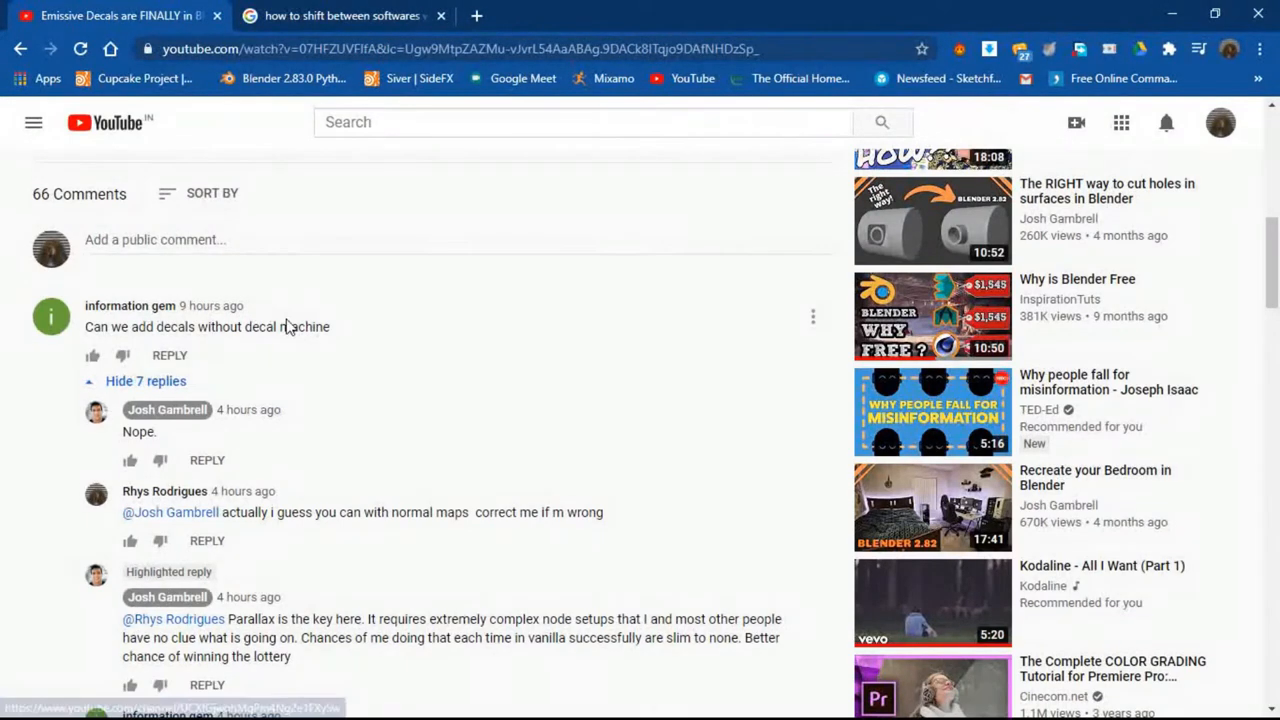
pyautogui.moveTo(125, 316)
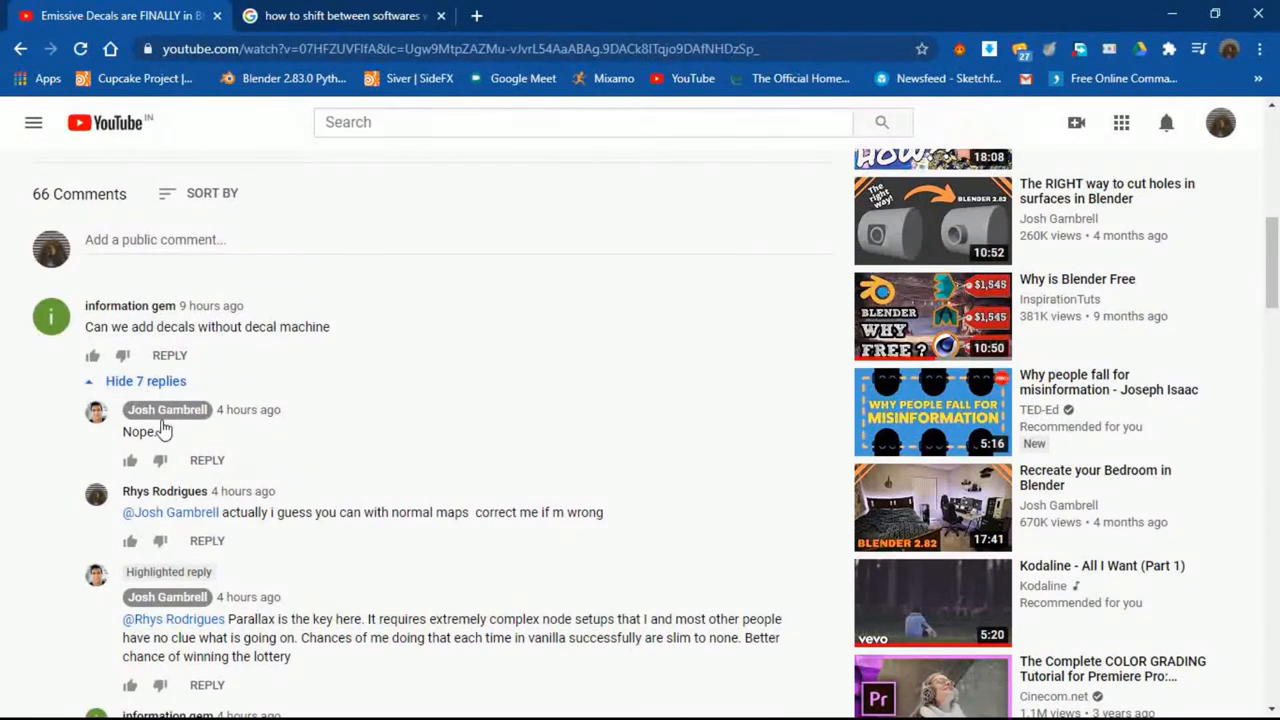
pyautogui.scroll(-3)
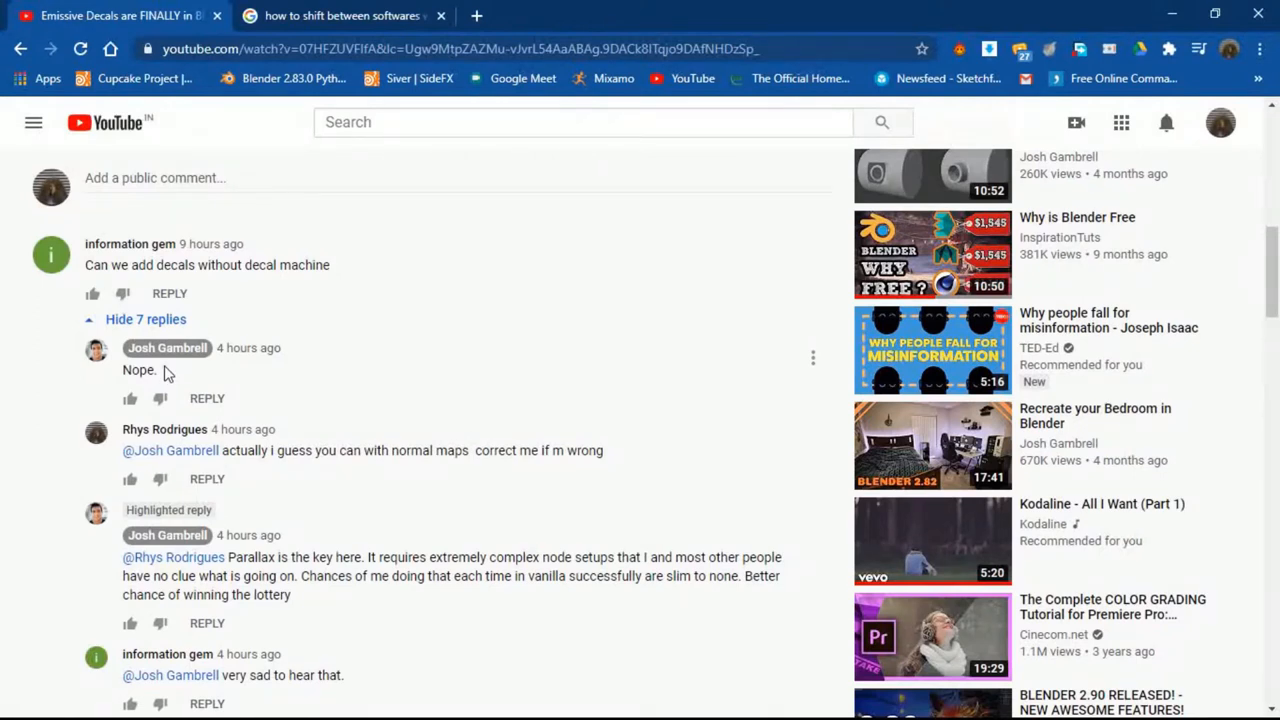
pyautogui.scroll(-3)
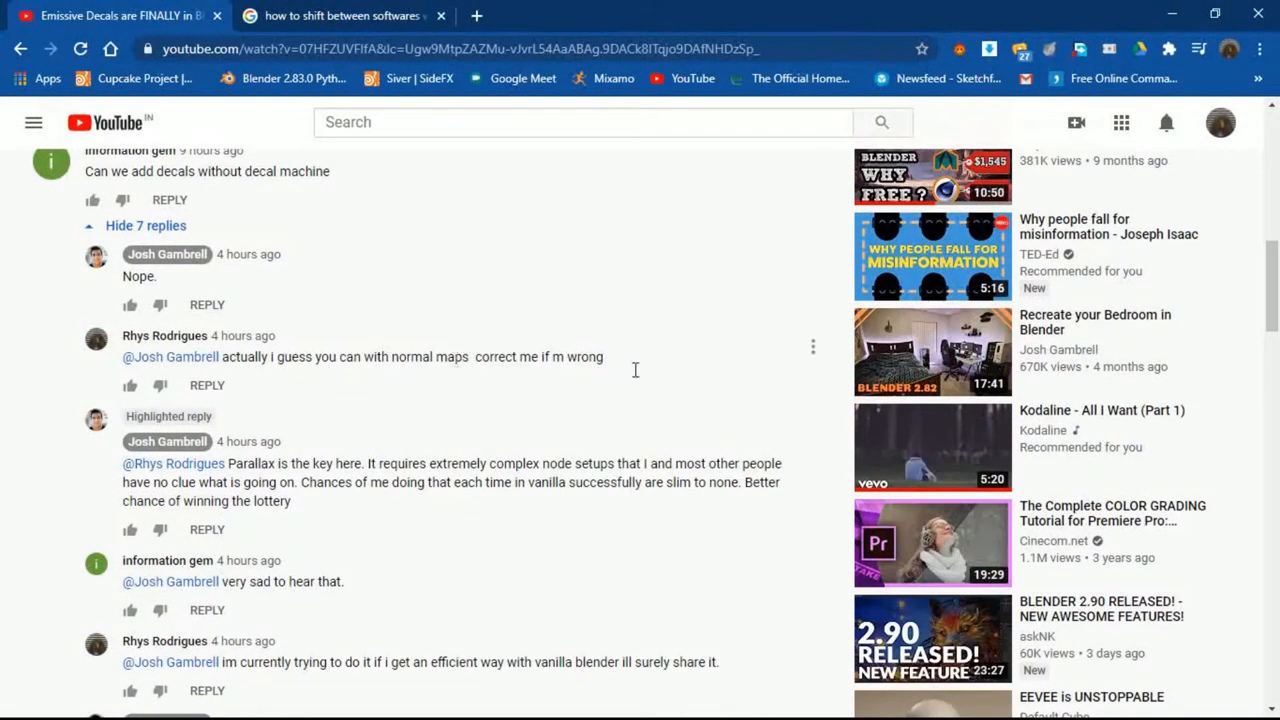
# - Read down the replies, highlighting 'Parallax is the key' in the creator's answer
pyautogui.moveTo(275, 357); pyautogui.dragTo(603, 357)
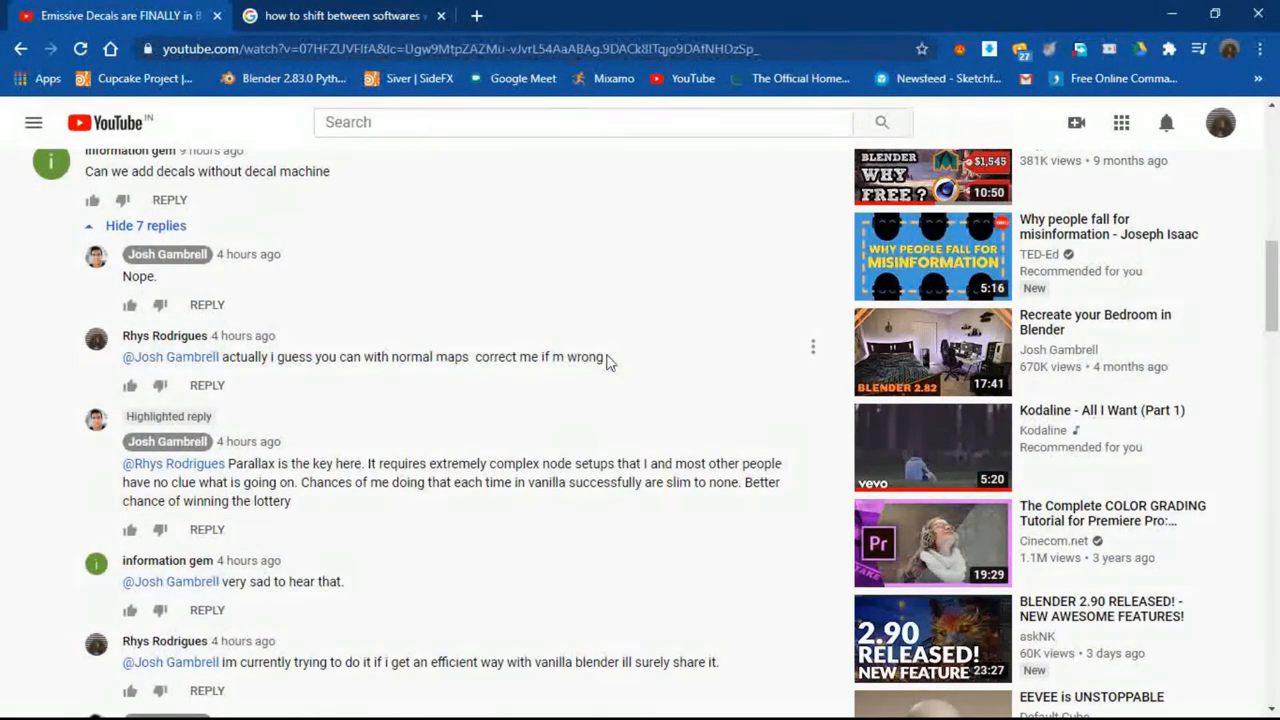
pyautogui.scroll(-3)
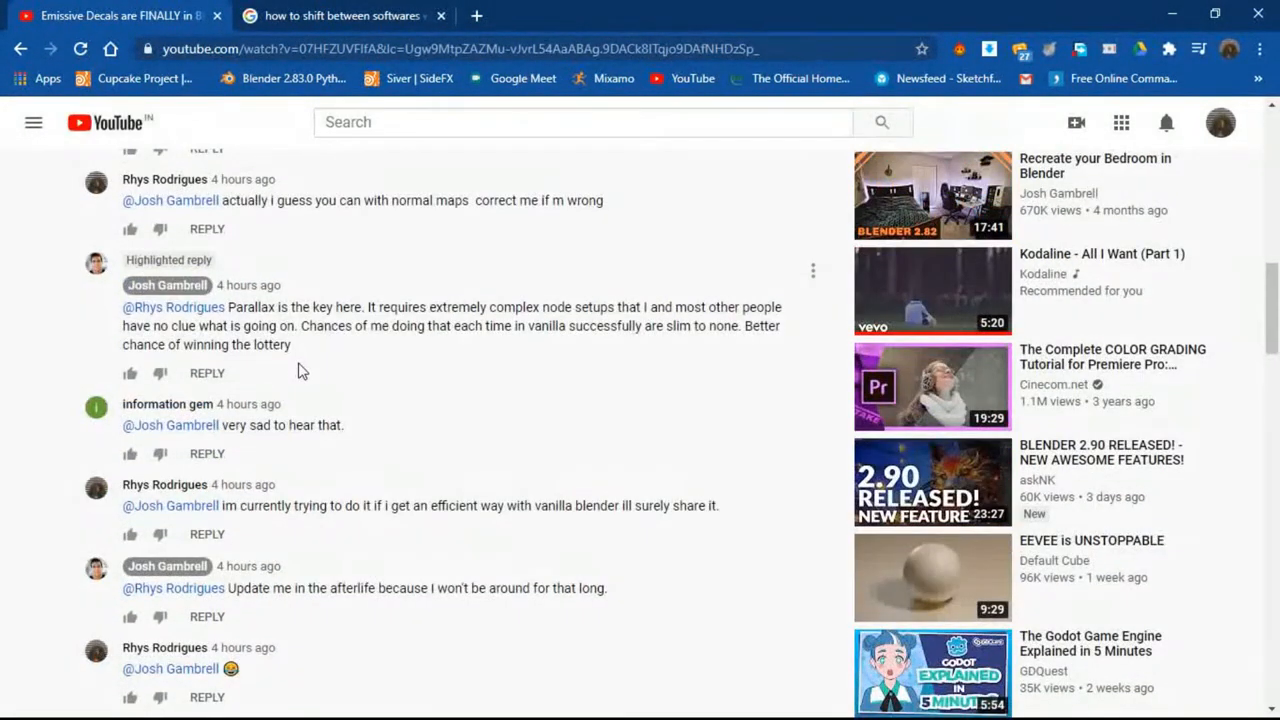
pyautogui.moveTo(385, 310)
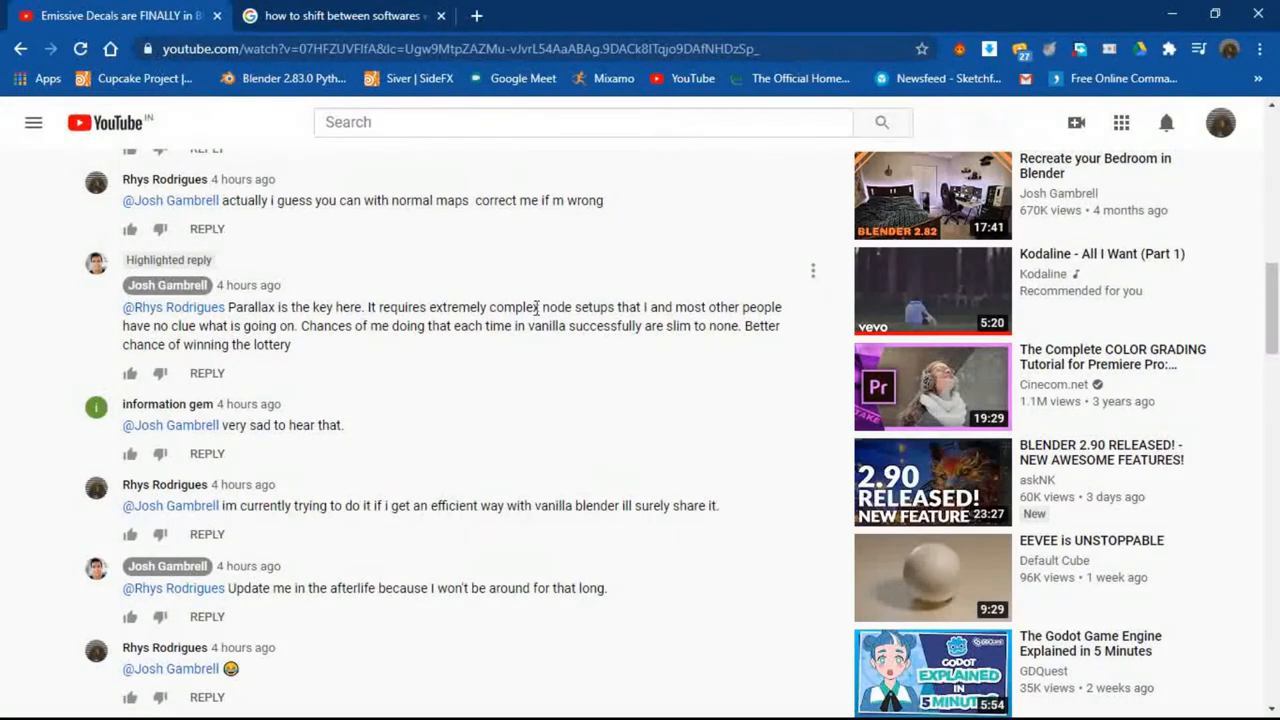
pyautogui.moveTo(347, 302)
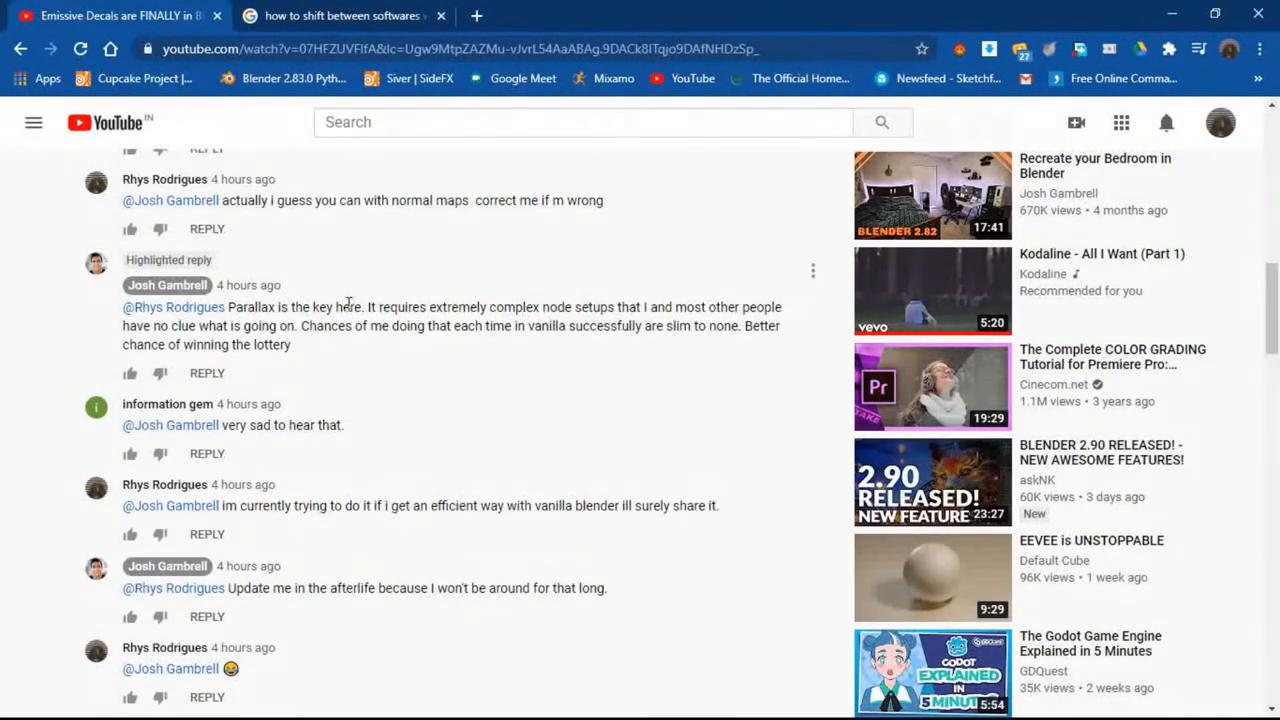
pyautogui.moveTo(392, 325)
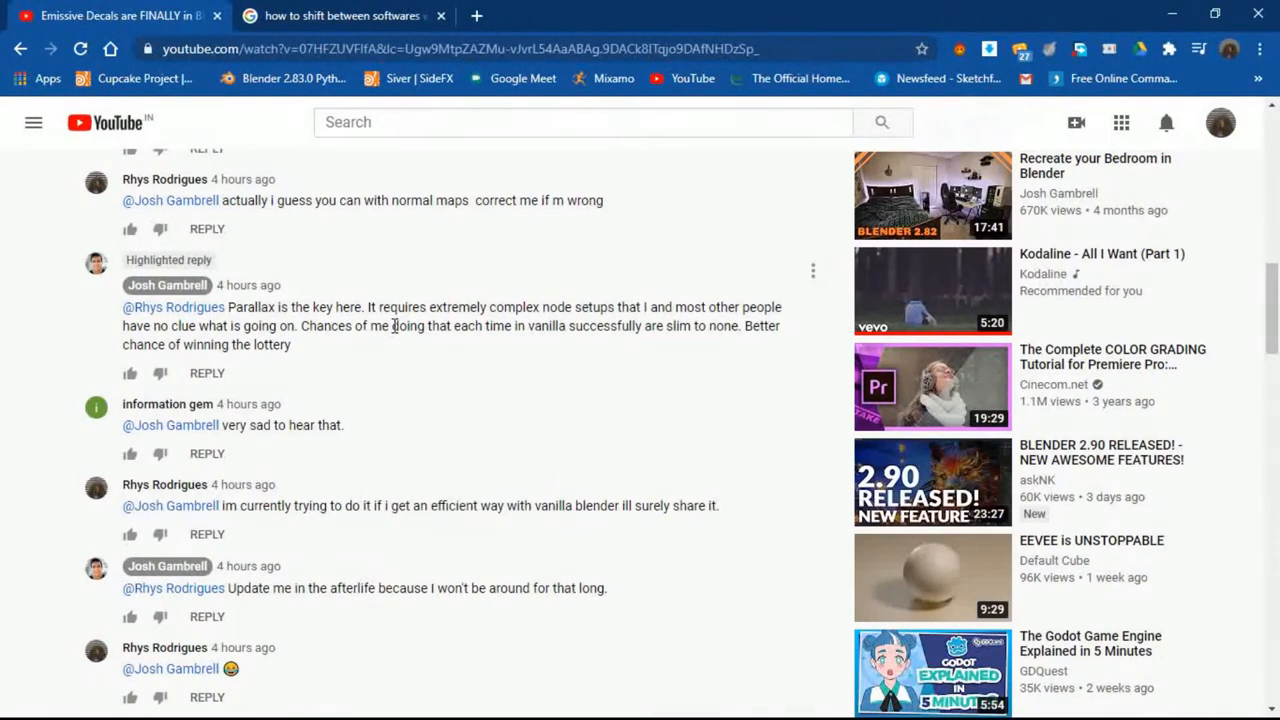
pyautogui.moveTo(390, 325)
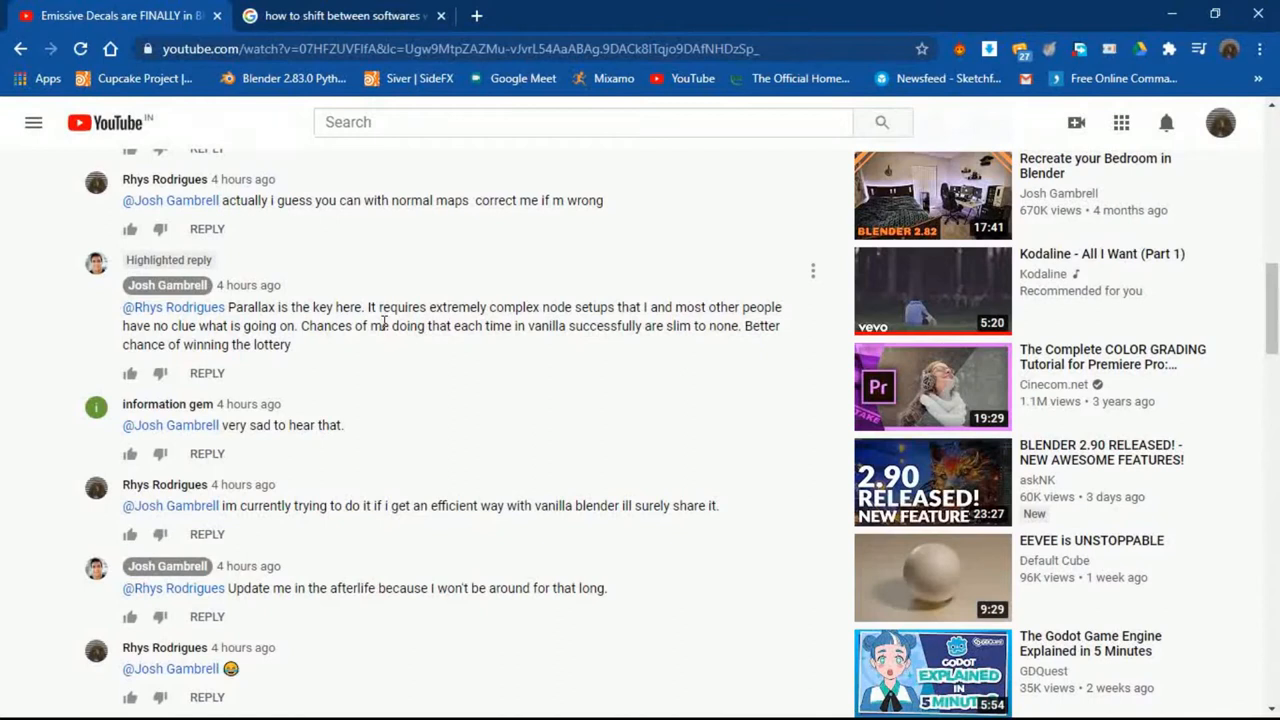
pyautogui.moveTo(195, 293)
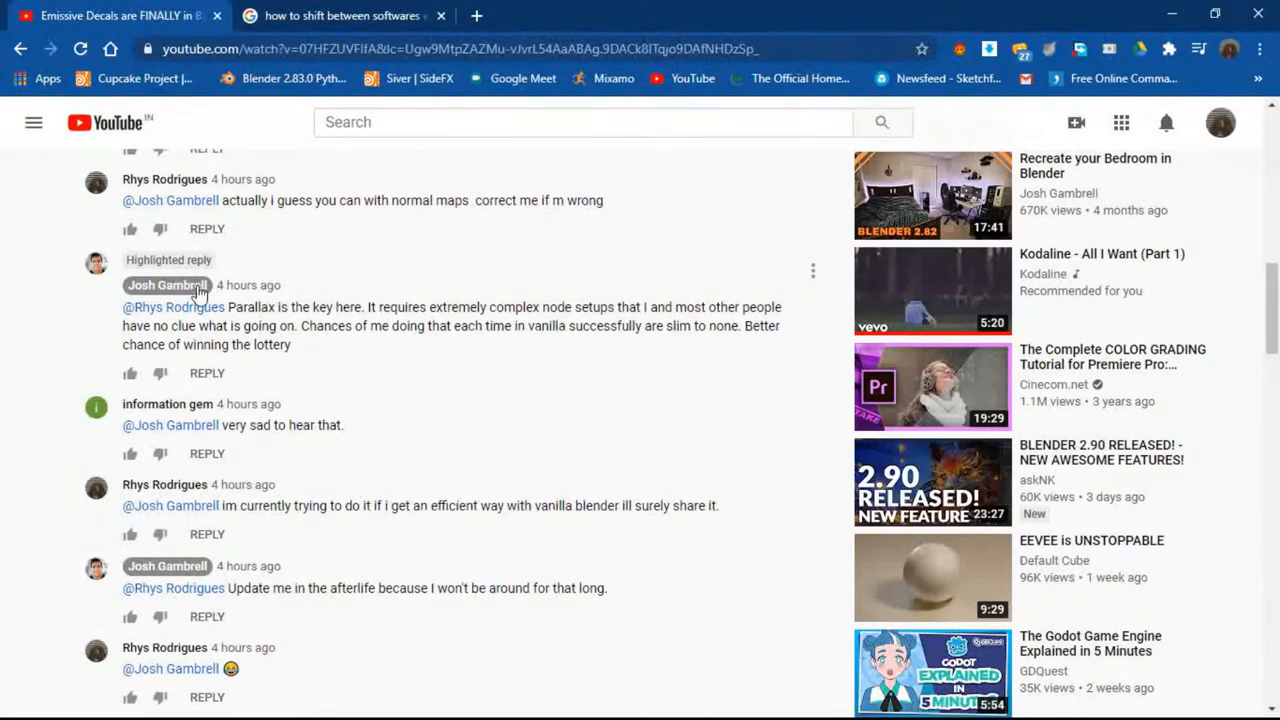
pyautogui.moveTo(226, 307); pyautogui.dragTo(337, 307)
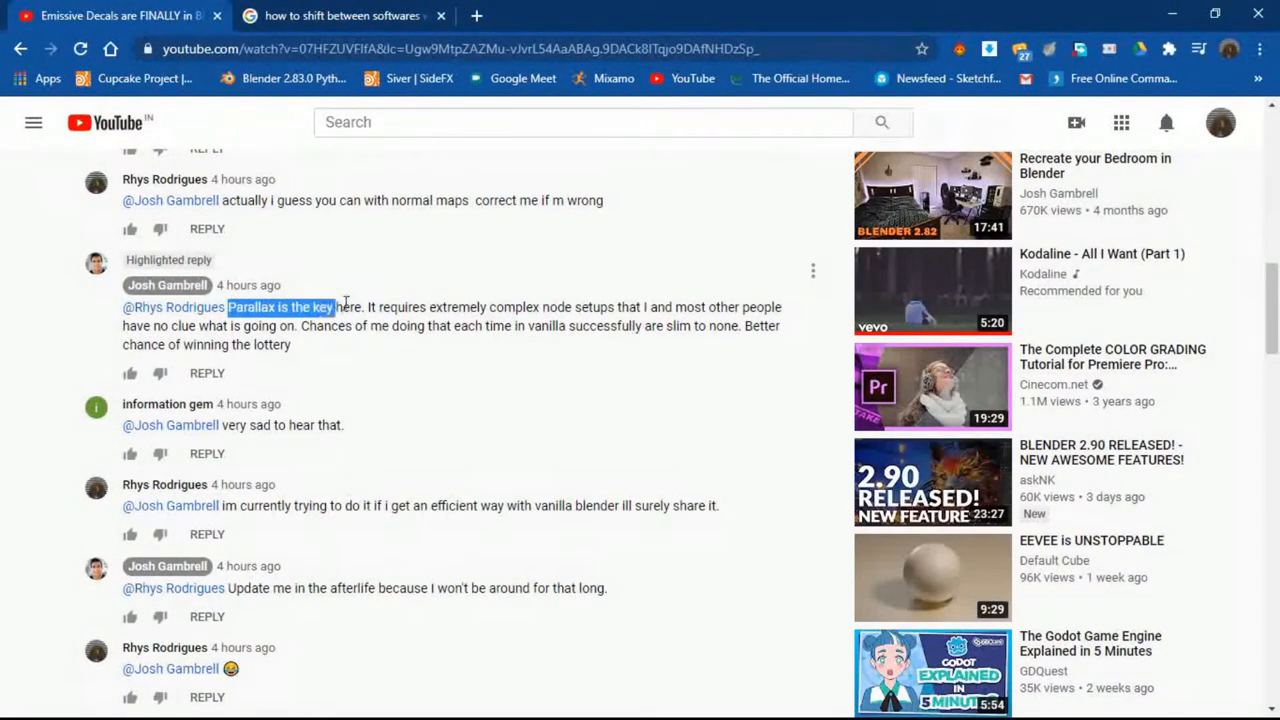
pyautogui.moveTo(425, 289)
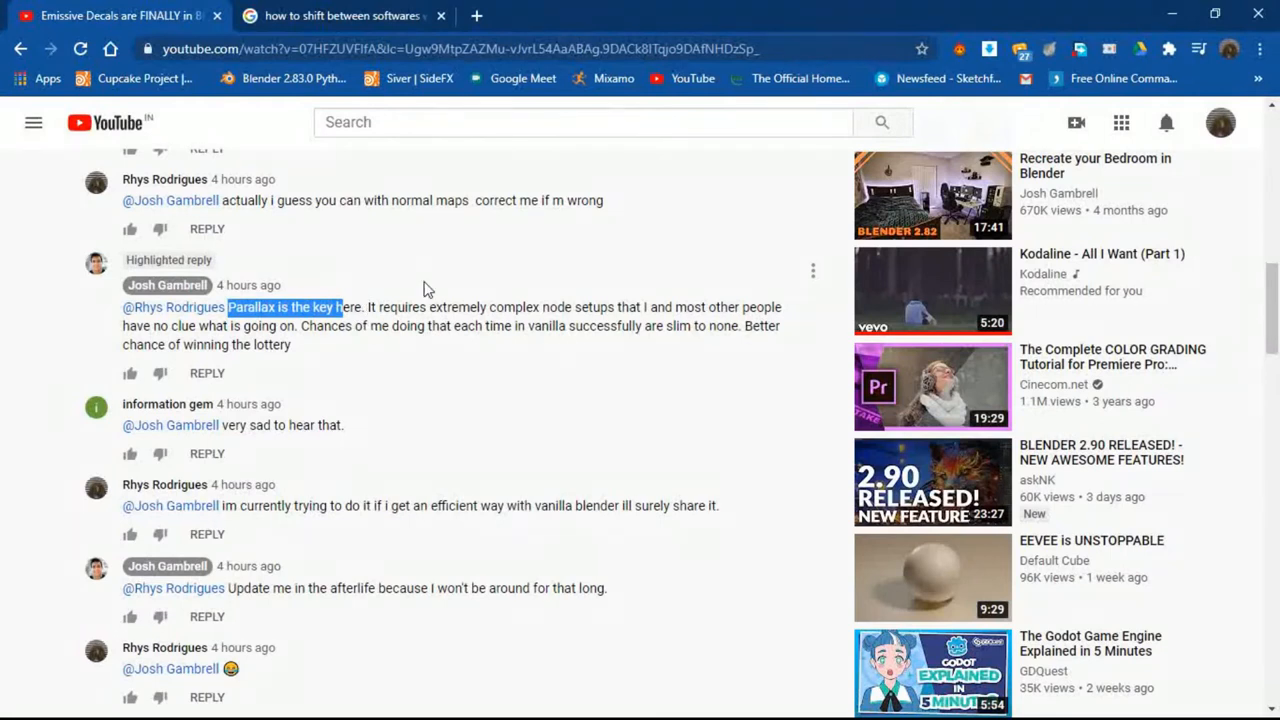
pyautogui.scroll(-3)
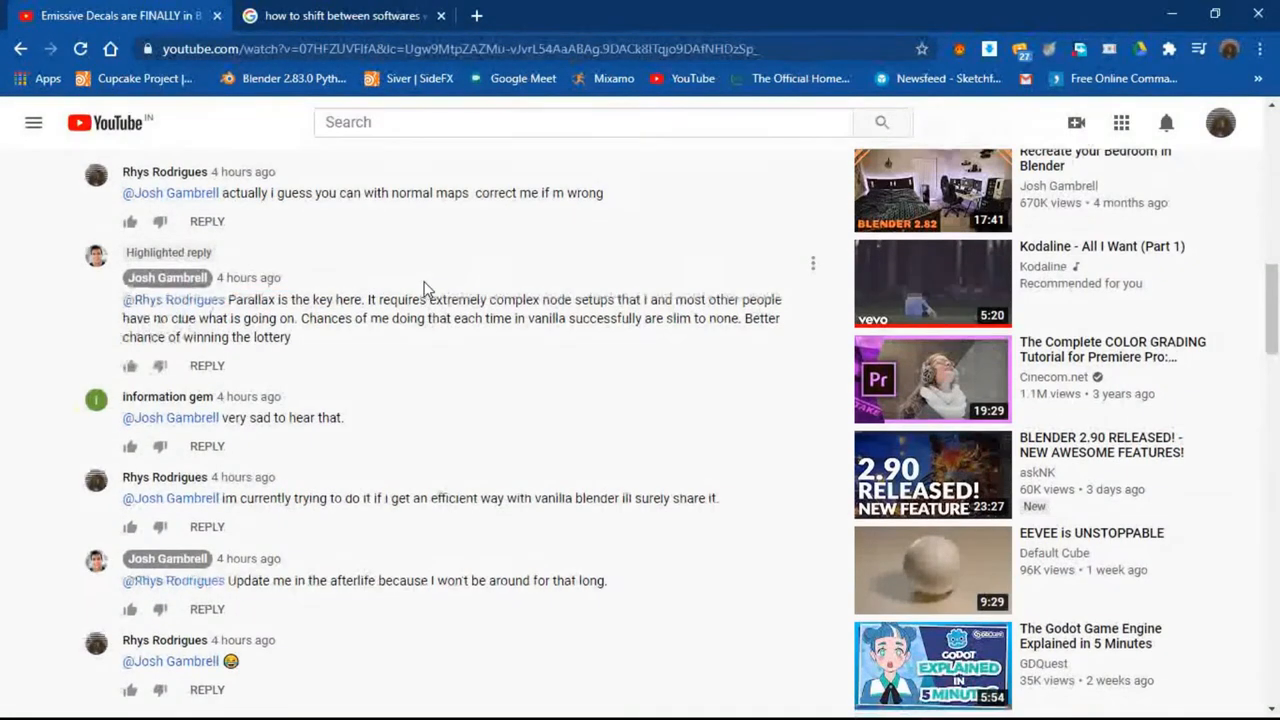
pyautogui.scroll(-3)
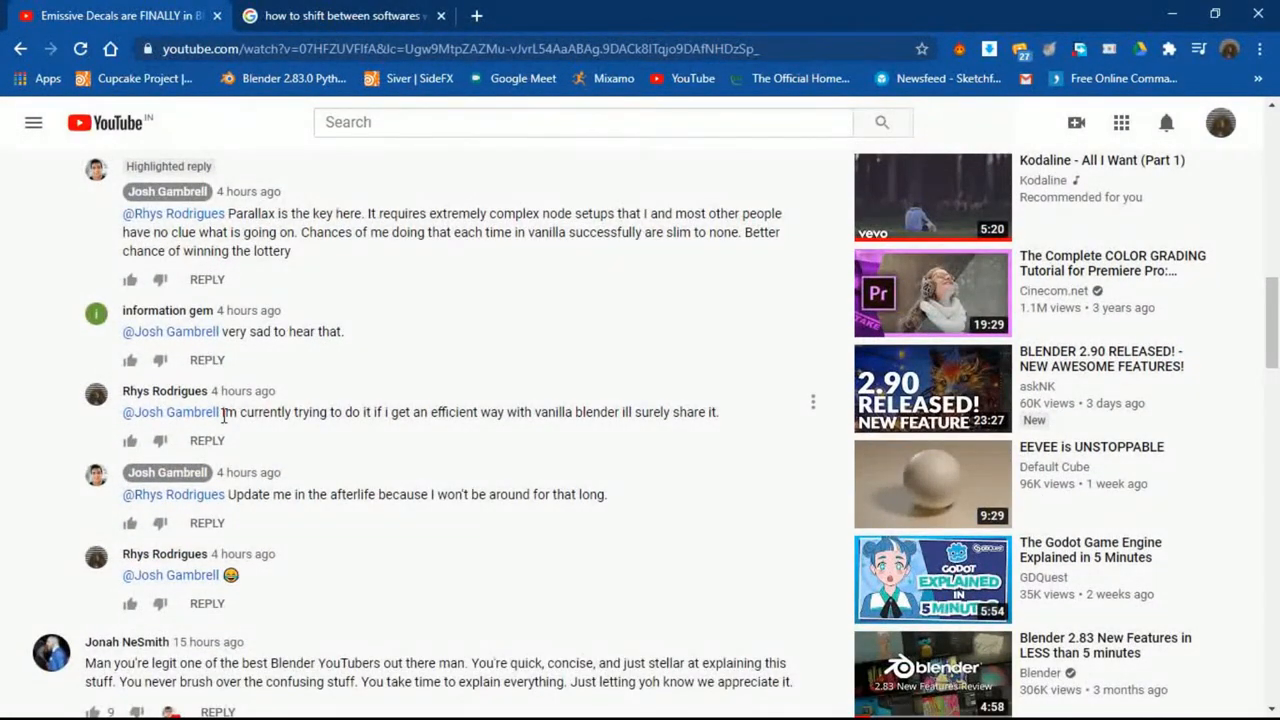
# - Highlight 'im currently trying to do it if' at the start of the vanilla Blender reply
pyautogui.moveTo(225, 411); pyautogui.dragTo(385, 411)
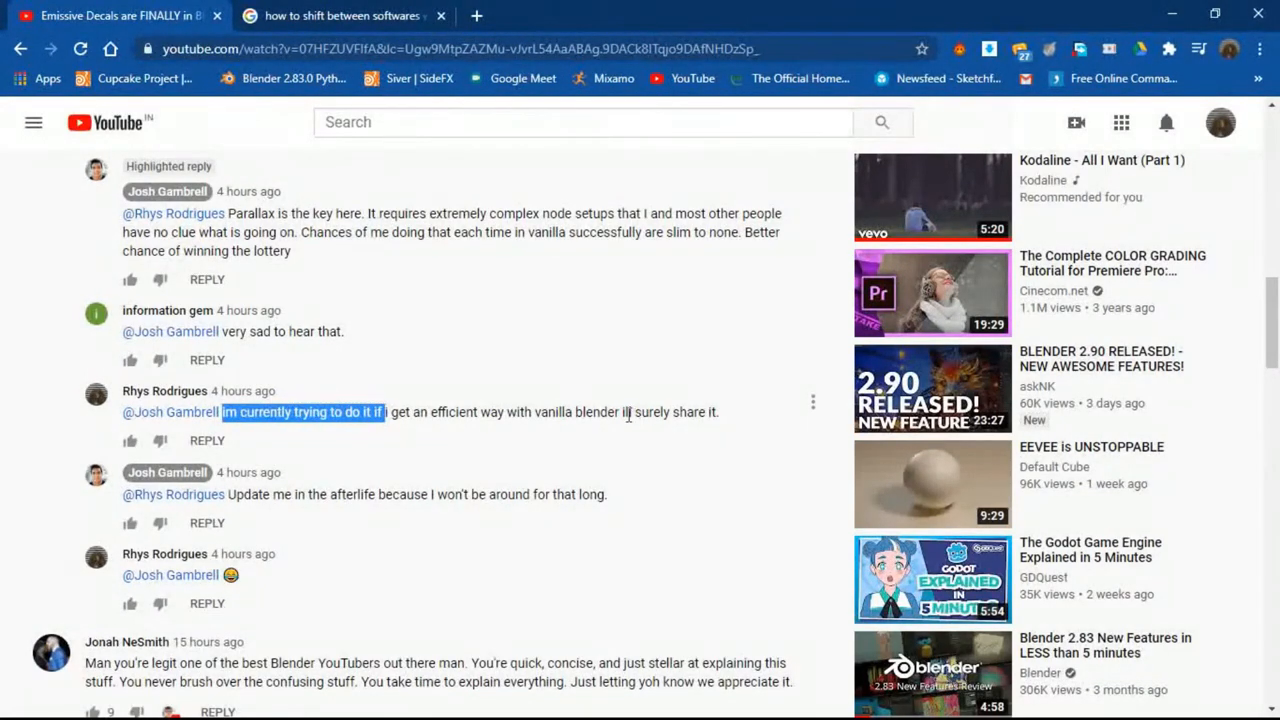
pyautogui.moveTo(643, 405)
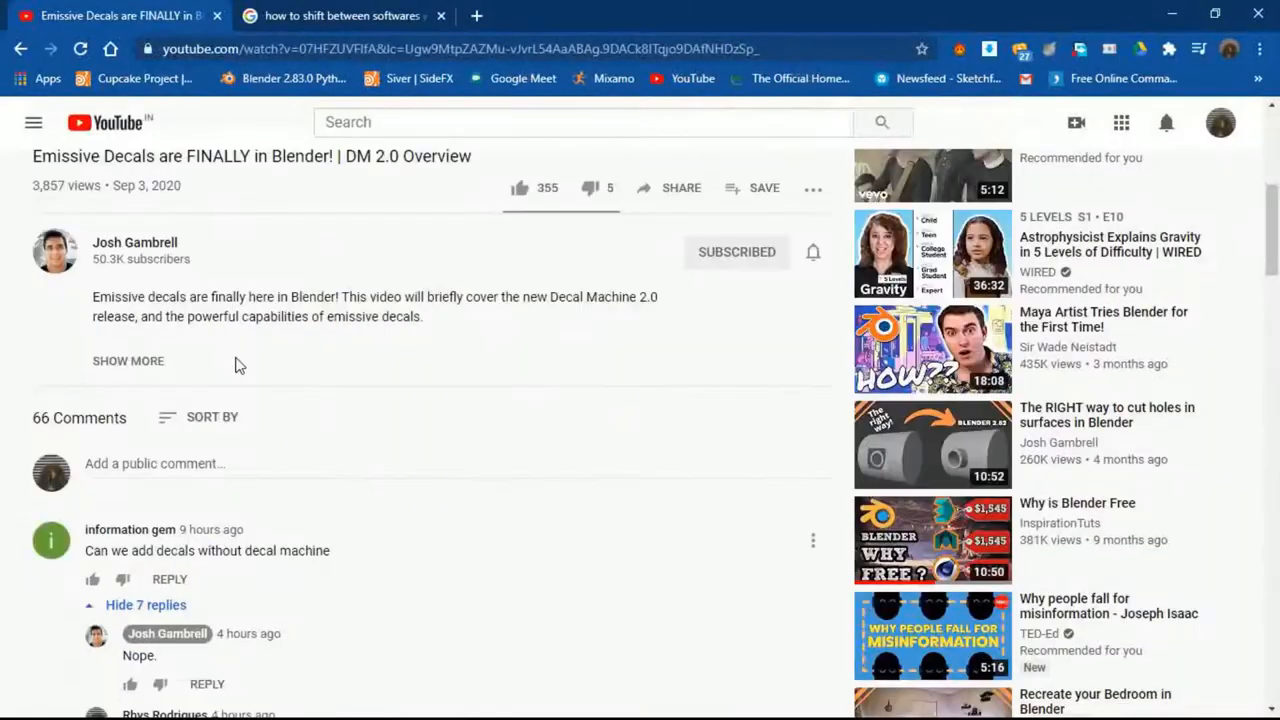
# - Expand the full description with decal pack and Decal Machine links, then return to Blender
pyautogui.click(128, 361)
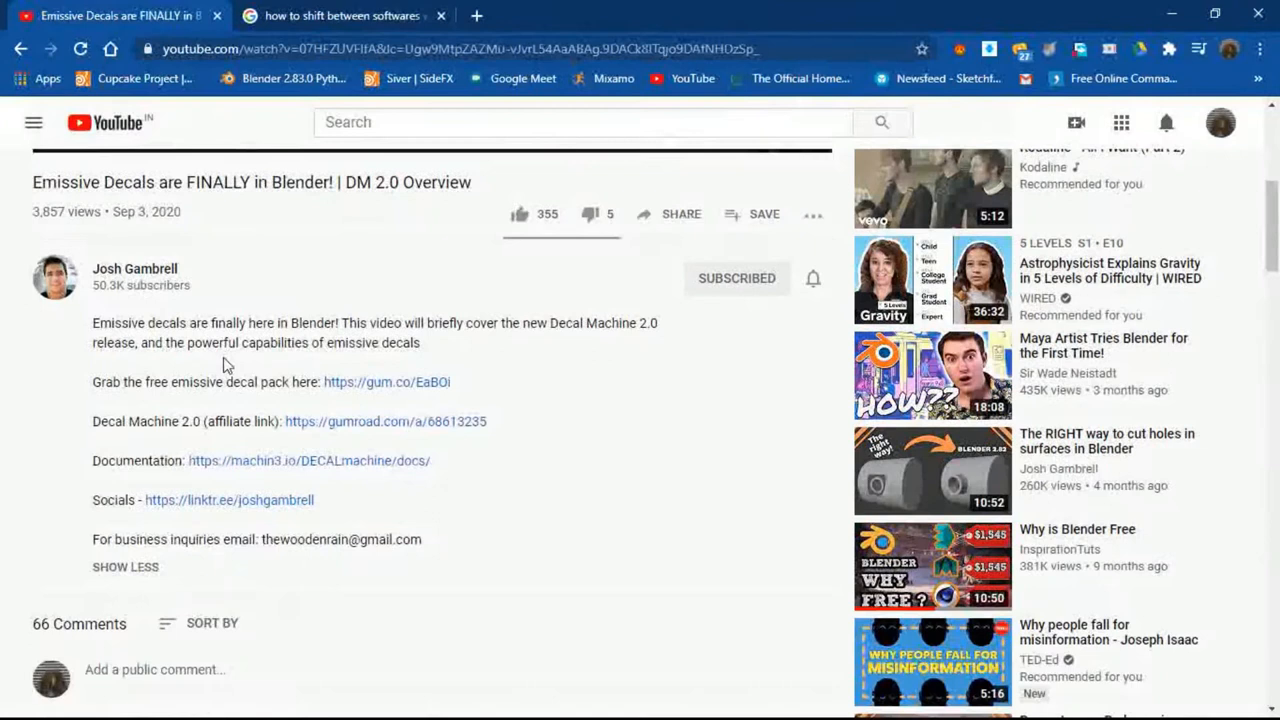
pyautogui.press('alt+tab')
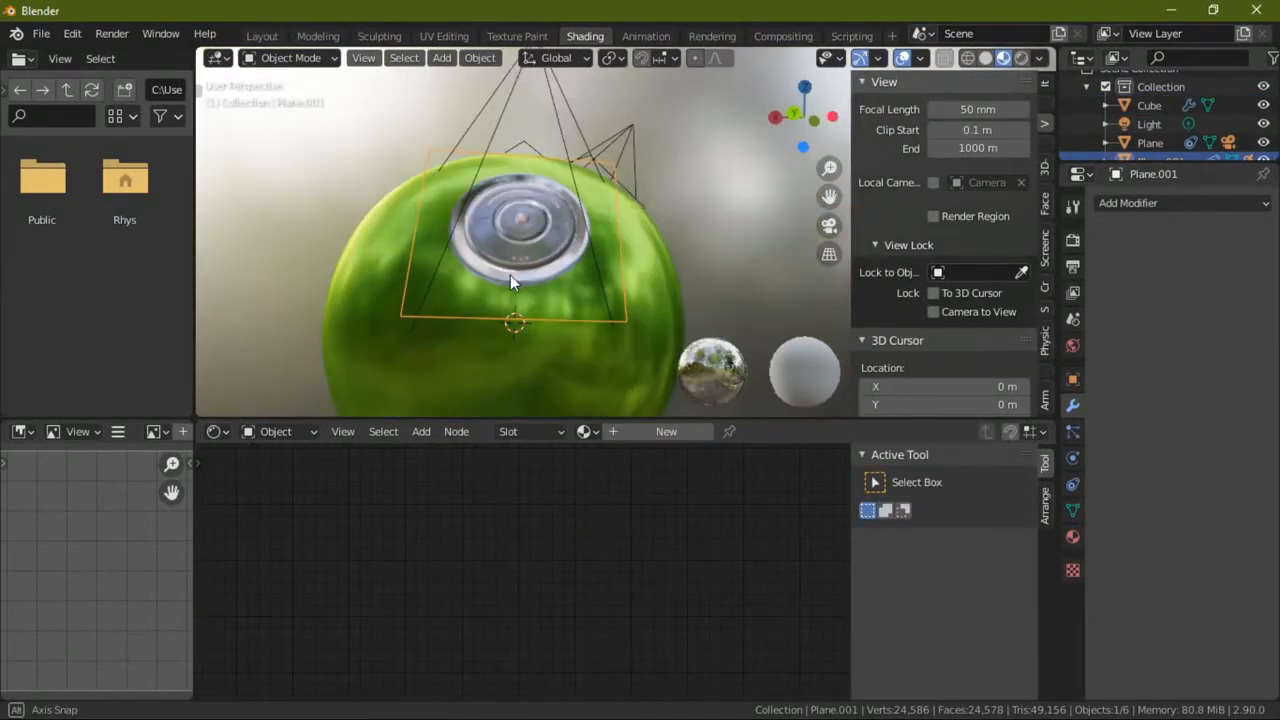
# - Move the projector camera so the glowing decal slides from the sphere's top to its left
pyautogui.moveTo(510, 282); pyautogui.dragTo(490, 328)
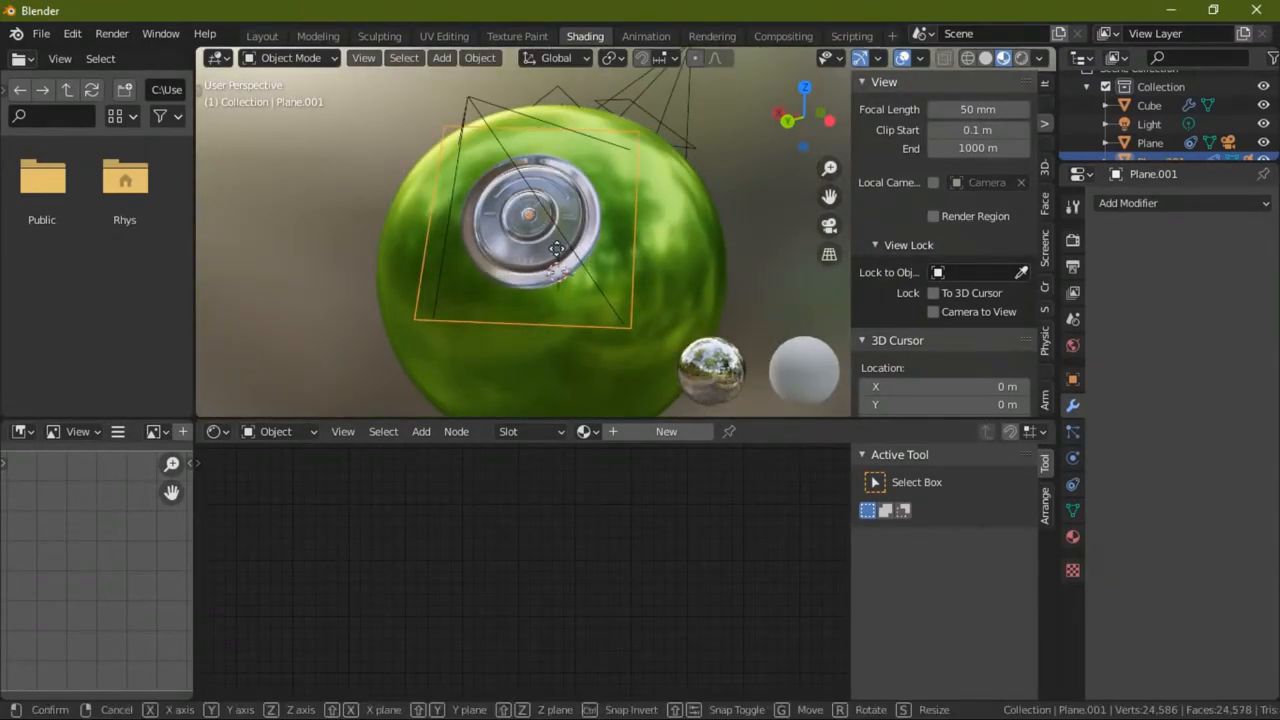
pyautogui.moveTo(555, 250); pyautogui.dragTo(553, 325)
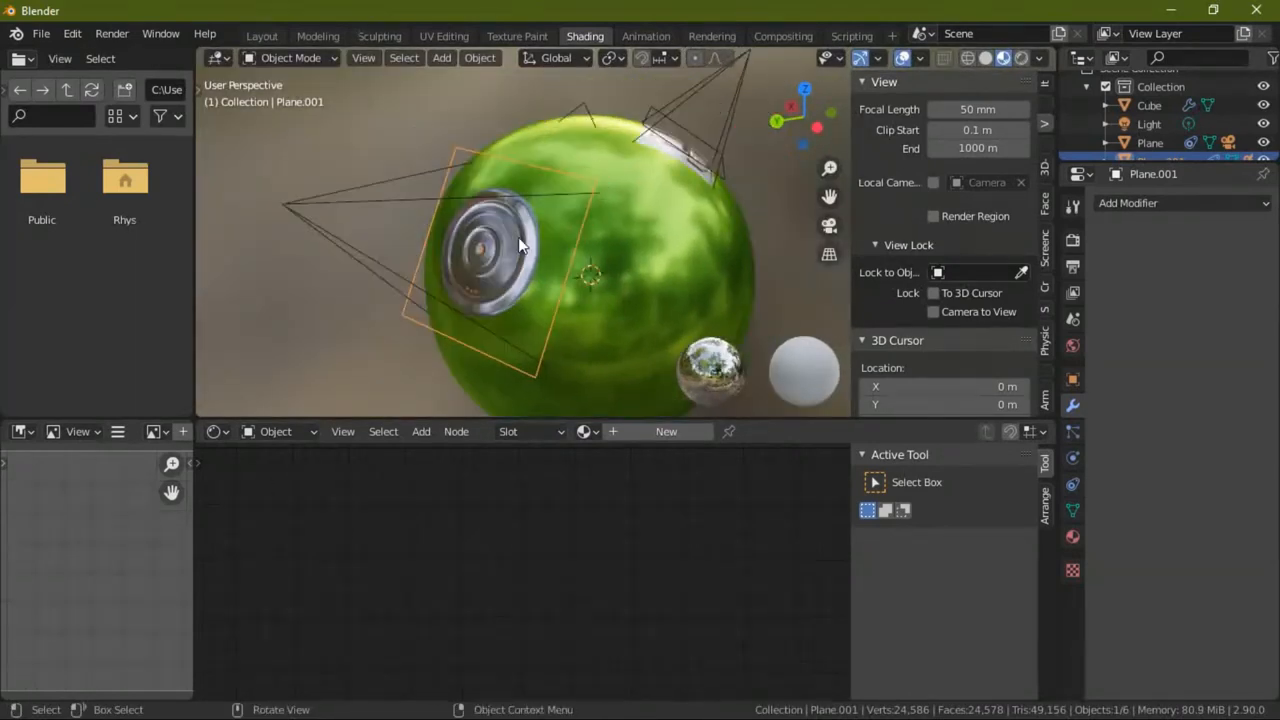
pyautogui.moveTo(520, 245); pyautogui.dragTo(620, 235)
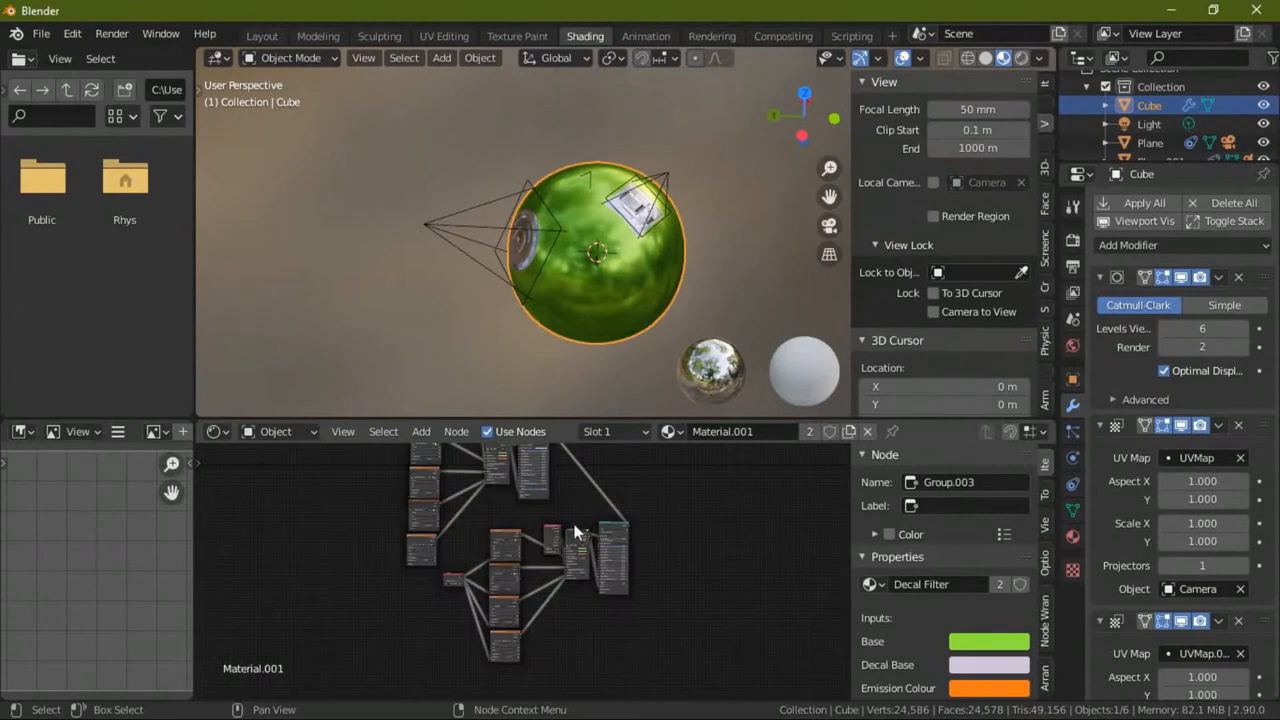
# - Pan the Shader Editor across Material.001's nodes to reveal the Decal Filter group
pyautogui.moveTo(575, 530); pyautogui.dragTo(490, 557)
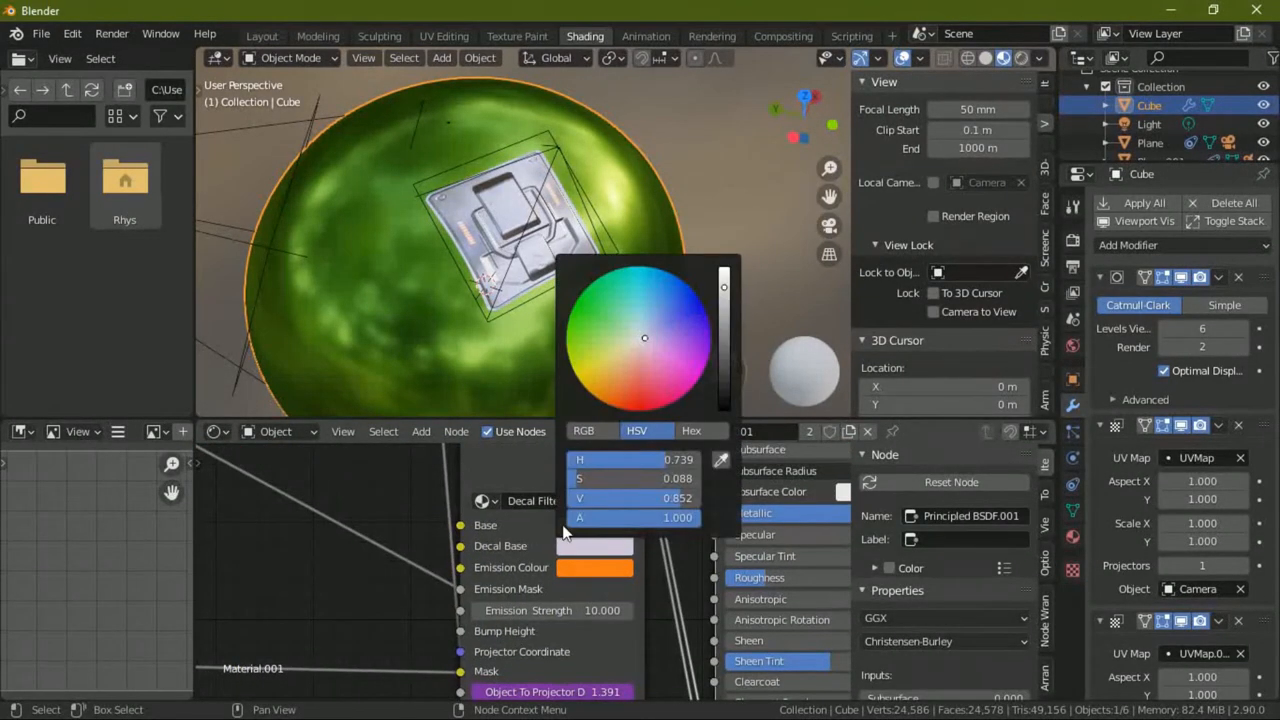
# - Set the Decal Filter's Decal Base colour to pale lavender on the colour wheel
pyautogui.moveTo(645, 338); pyautogui.dragTo(707, 293)
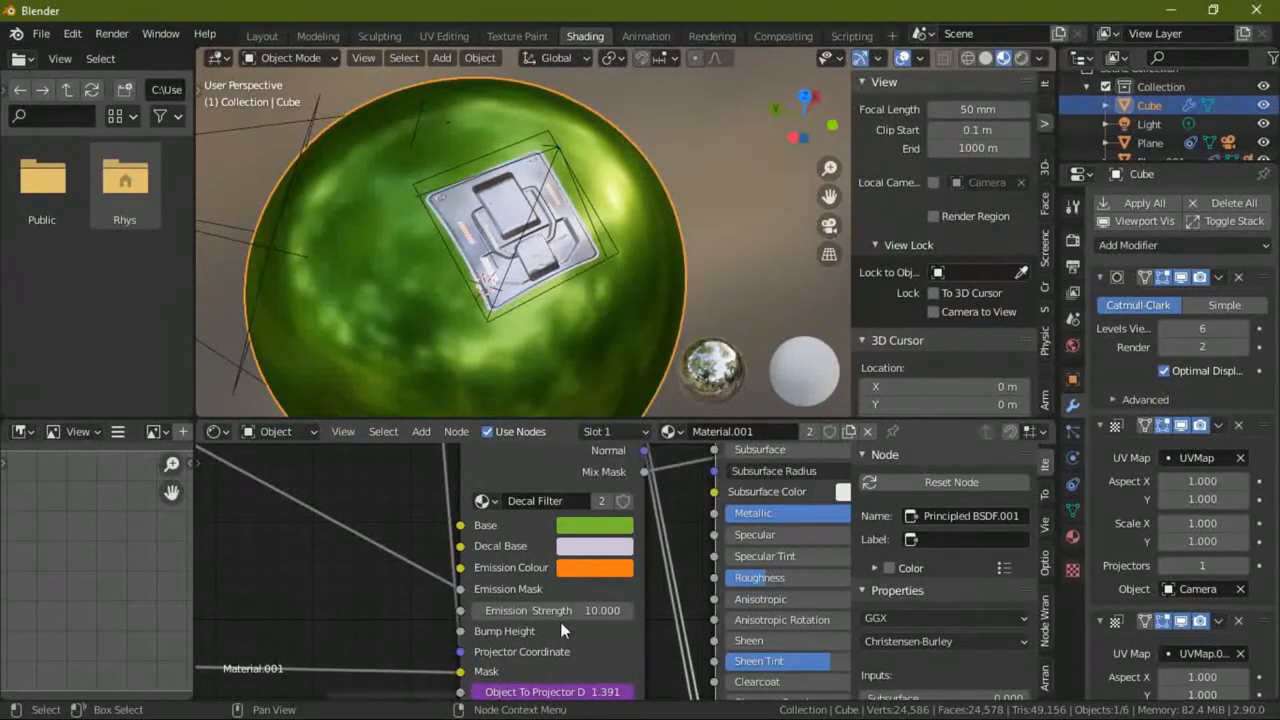
pyautogui.click(594, 525)
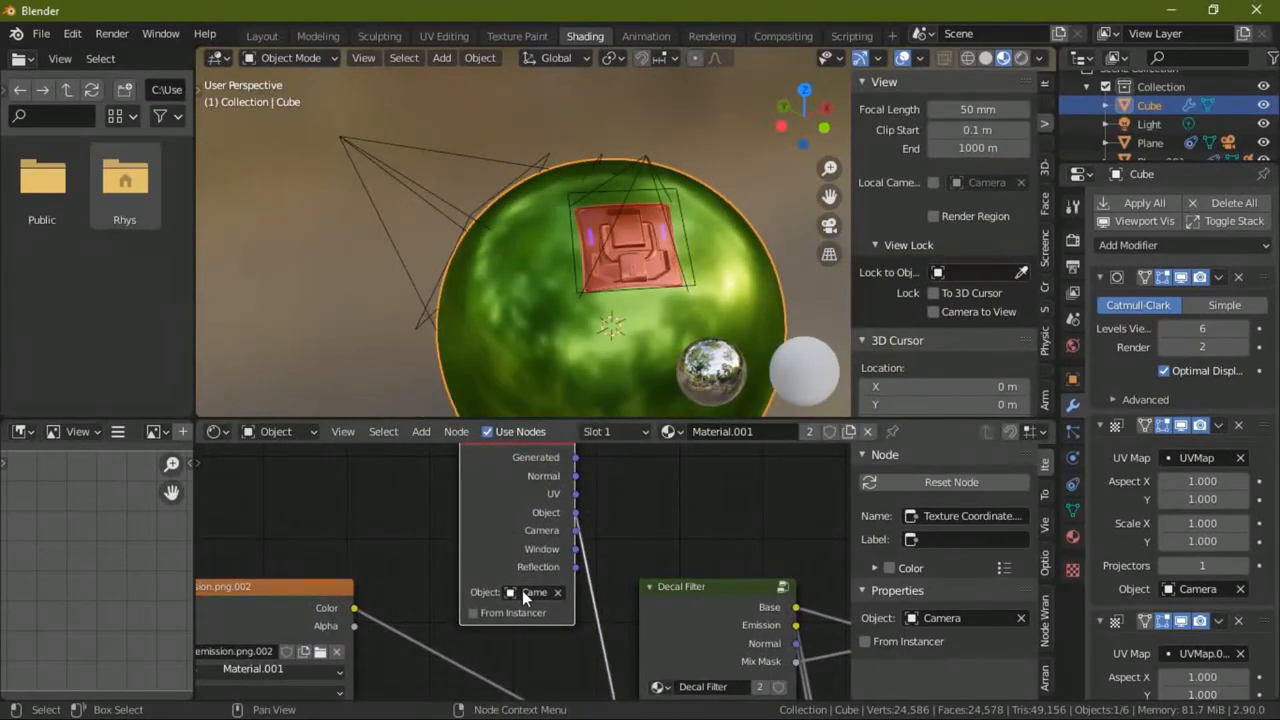
pyautogui.moveTo(530, 592)
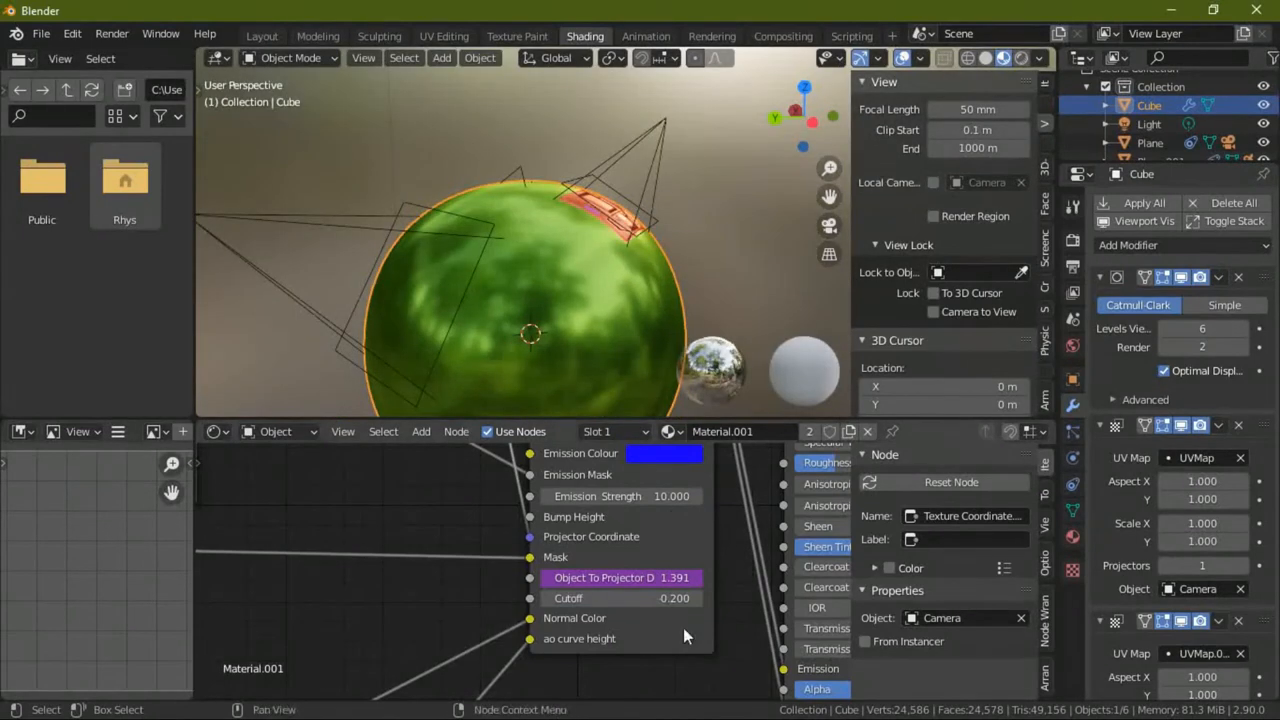
# - Paste the copied driver onto the Object To Projector Distance input
pyautogui.rightClick(605, 577)
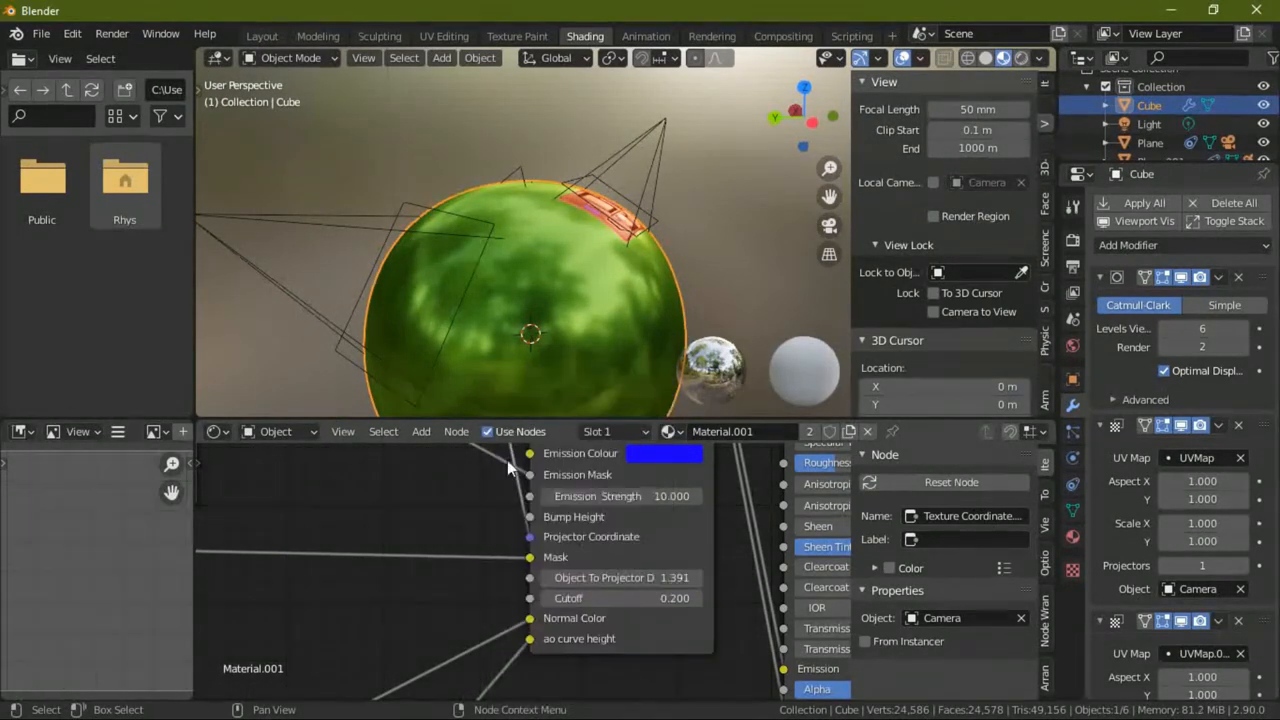
pyautogui.rightClick(620, 577)
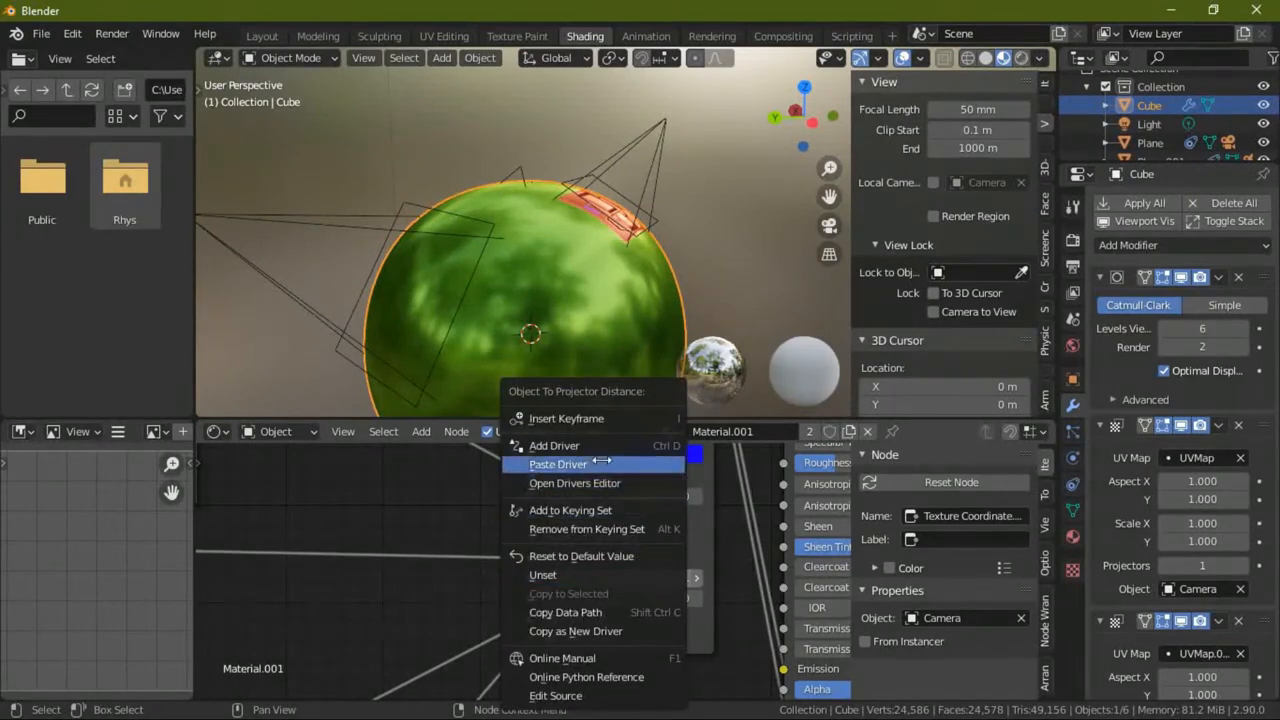
pyautogui.click(558, 463)
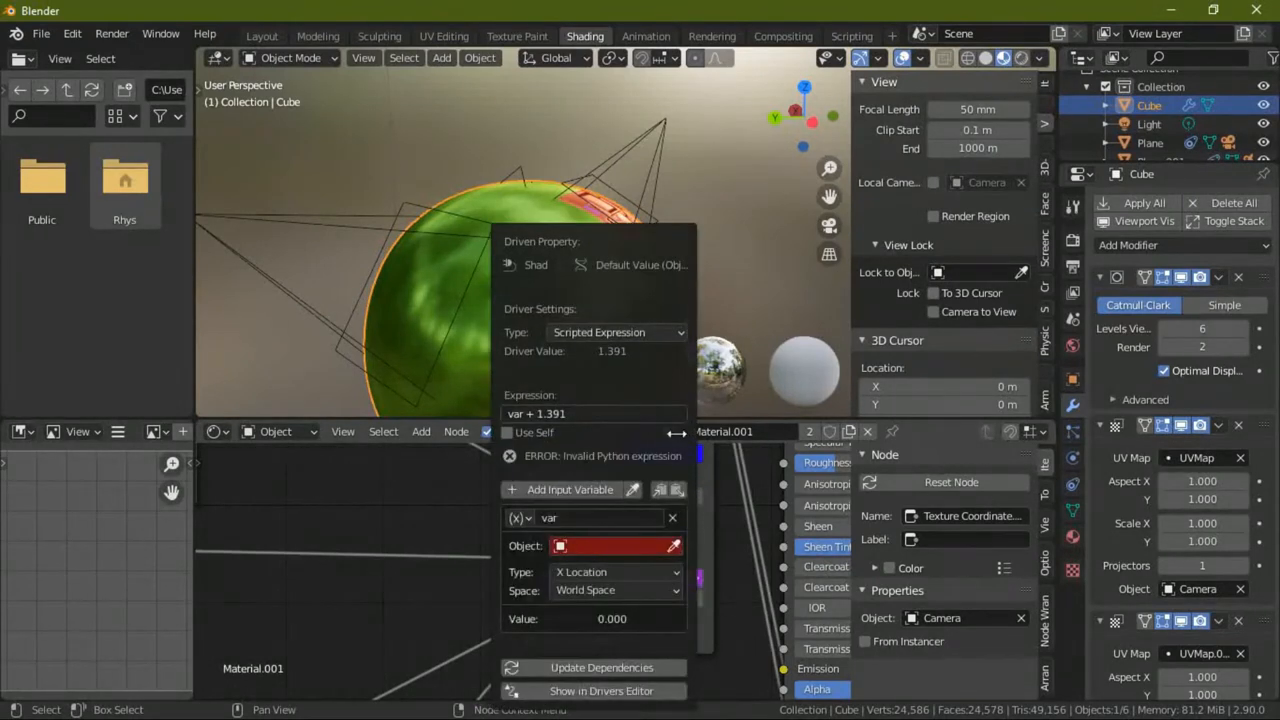
# - Set the driver expression to 'var', a Distance variable with Cube as Object 1
pyautogui.click(540, 413)
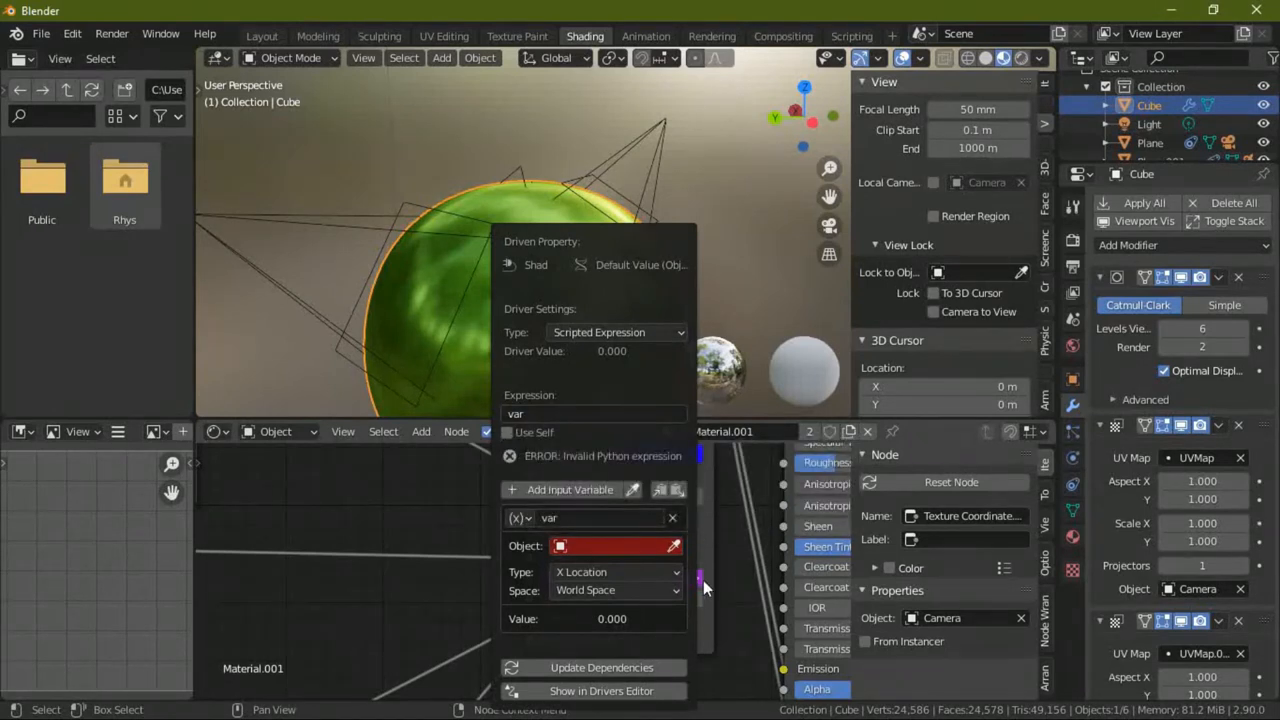
pyautogui.moveTo(560, 530)
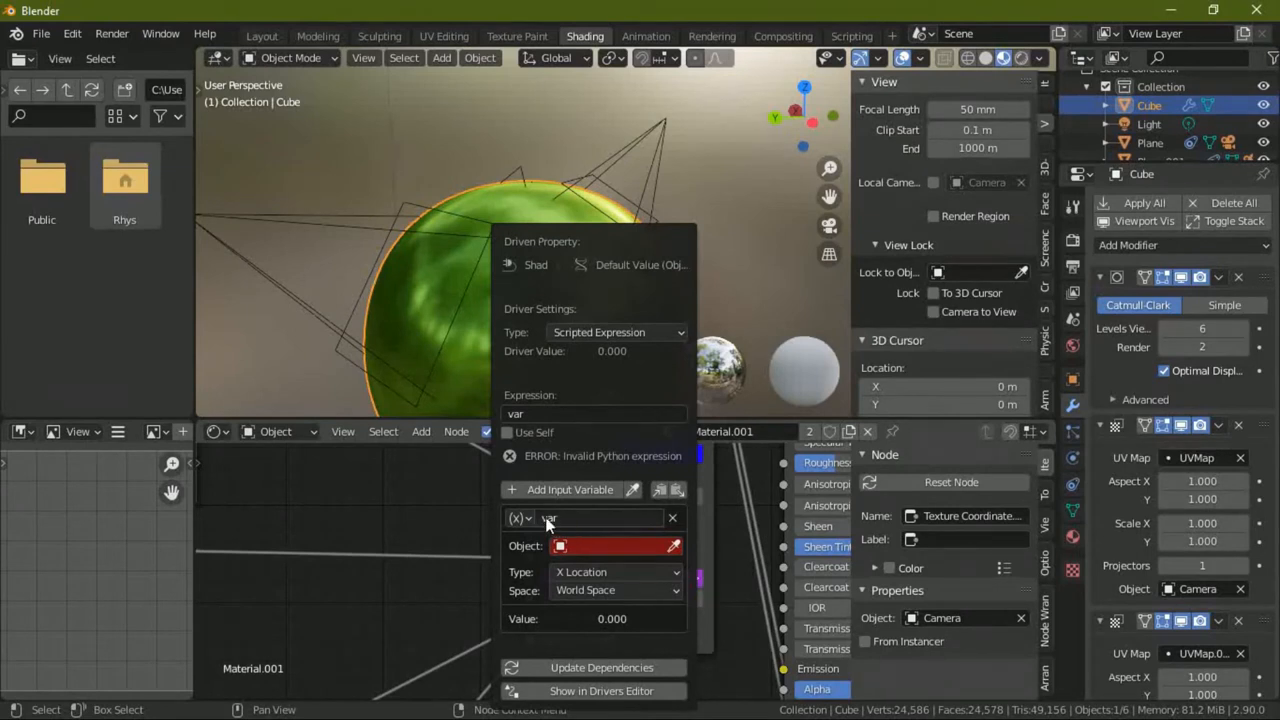
pyautogui.moveTo(560, 528)
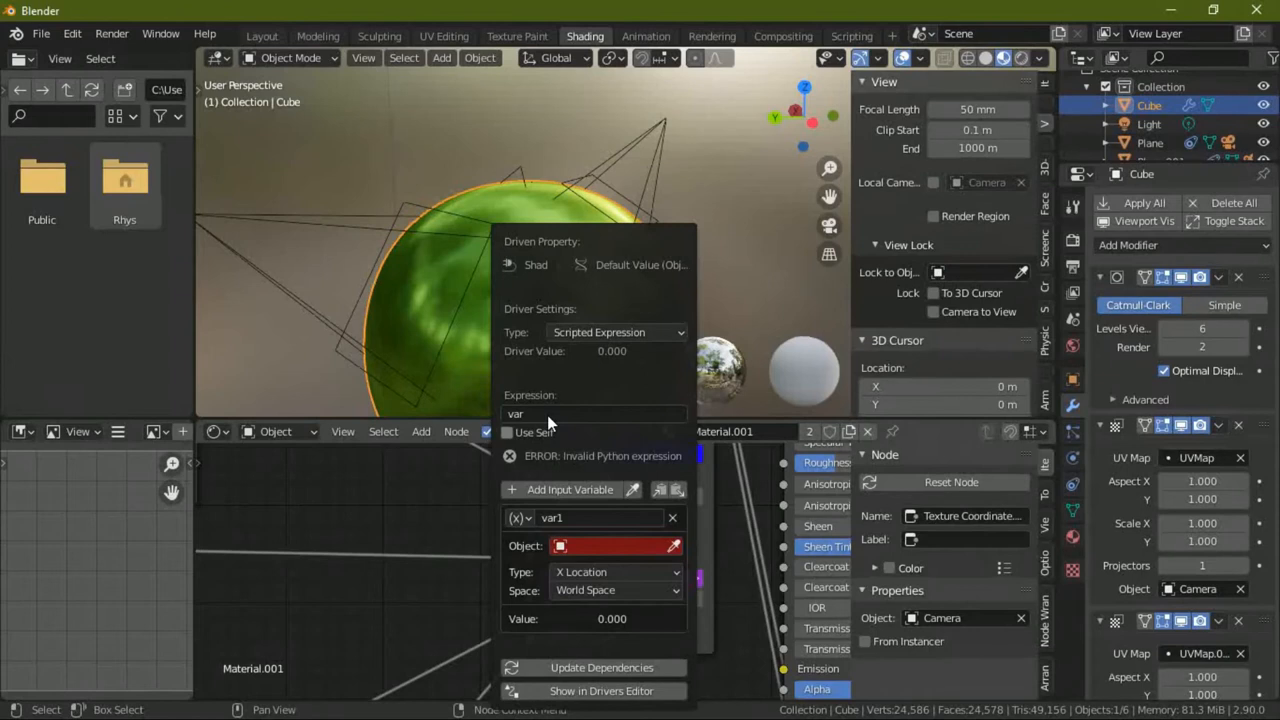
pyautogui.write('1')
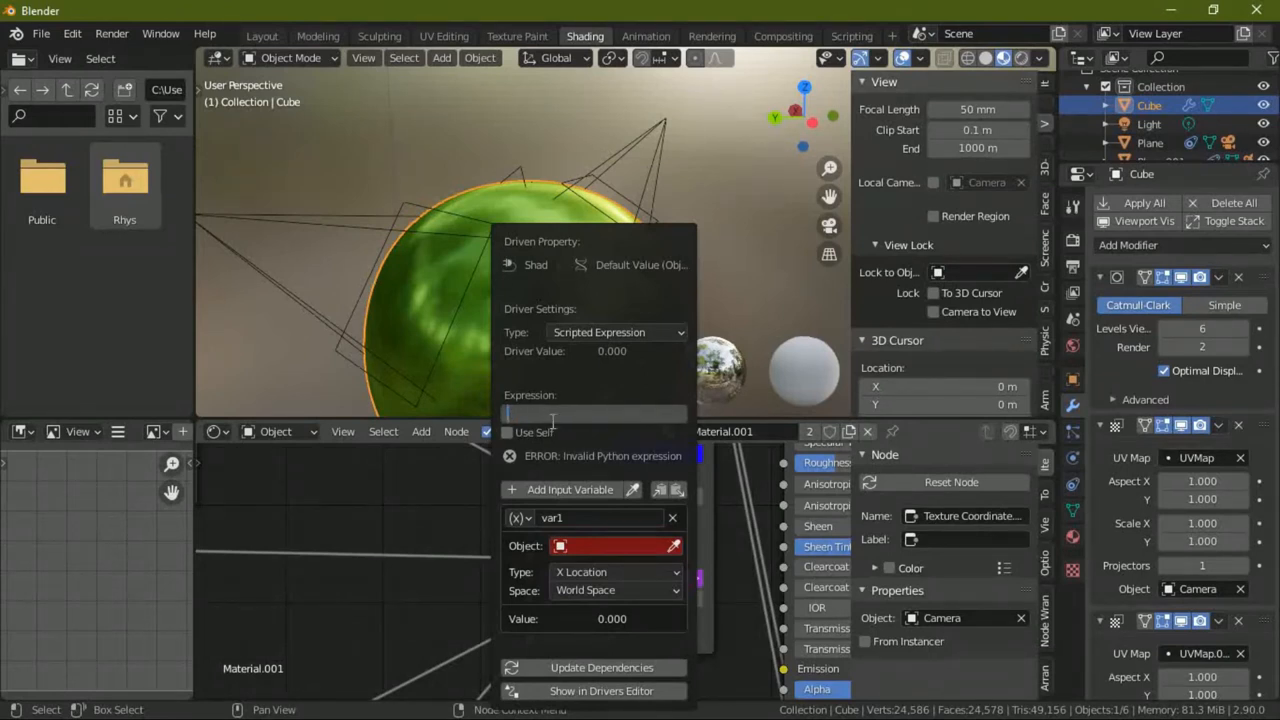
pyautogui.write('var')
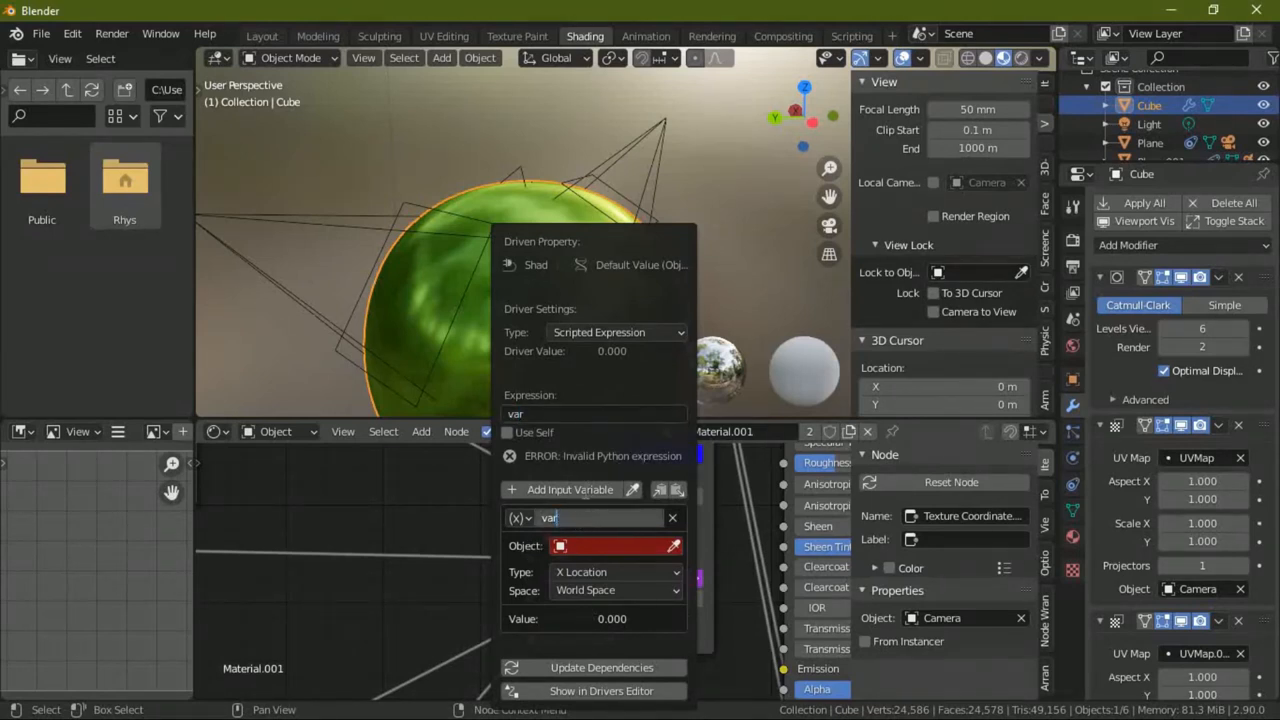
pyautogui.click(600, 518)
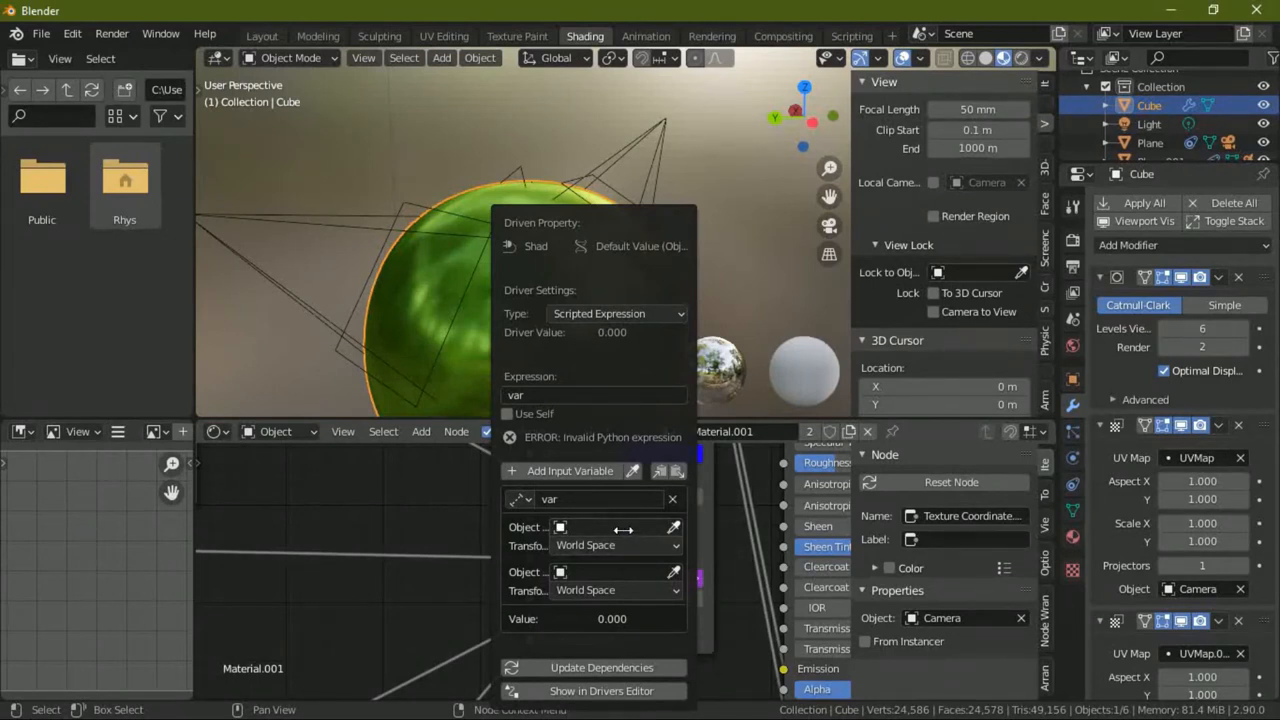
pyautogui.click(560, 527)
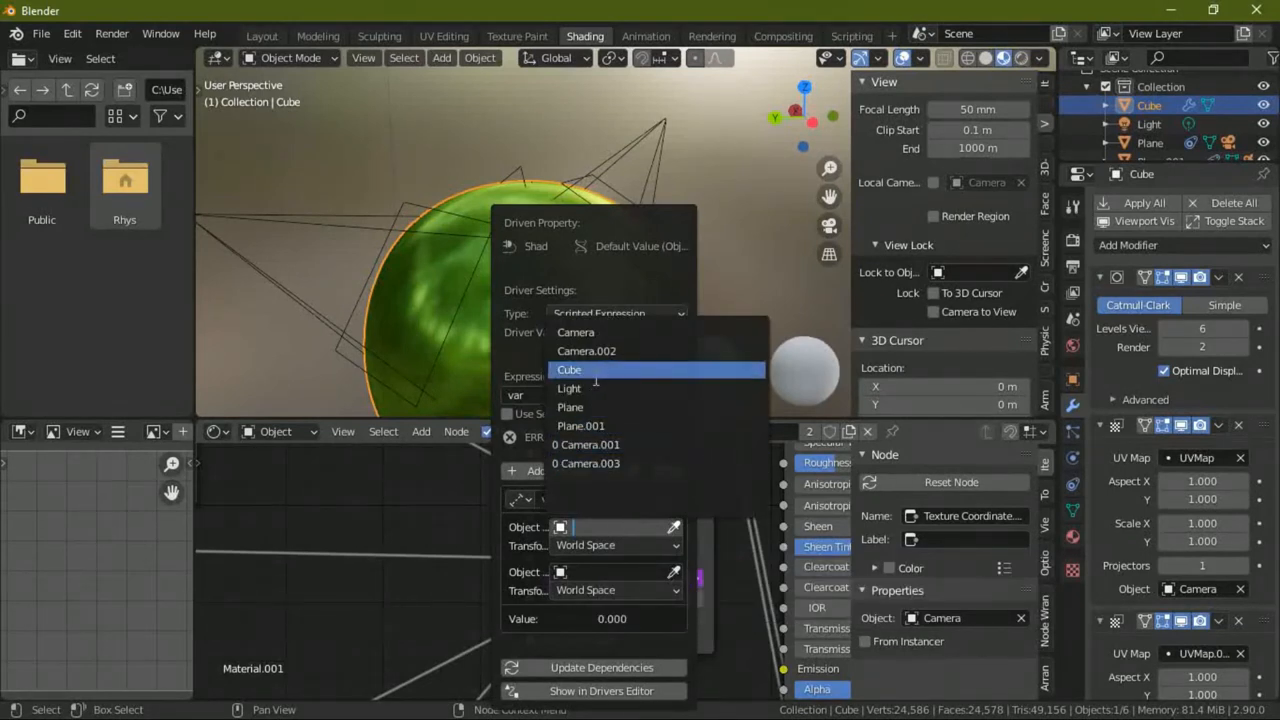
pyautogui.click(568, 369)
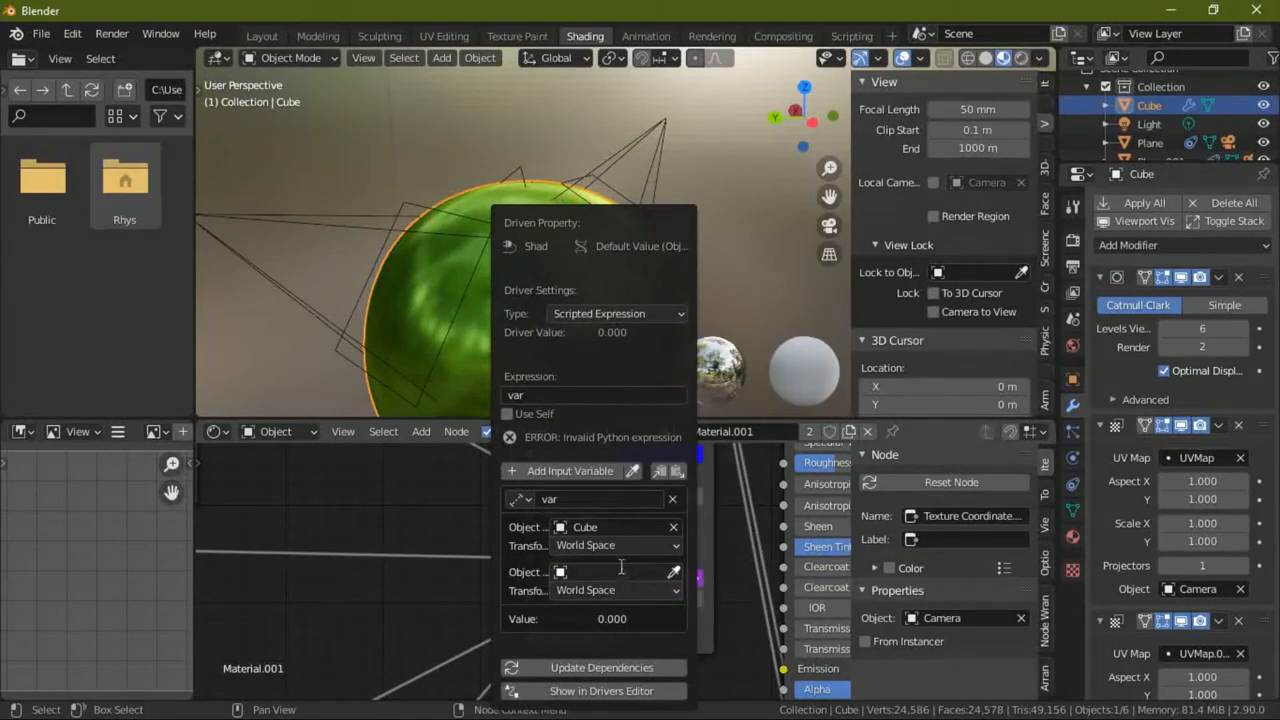
pyautogui.click(560, 572)
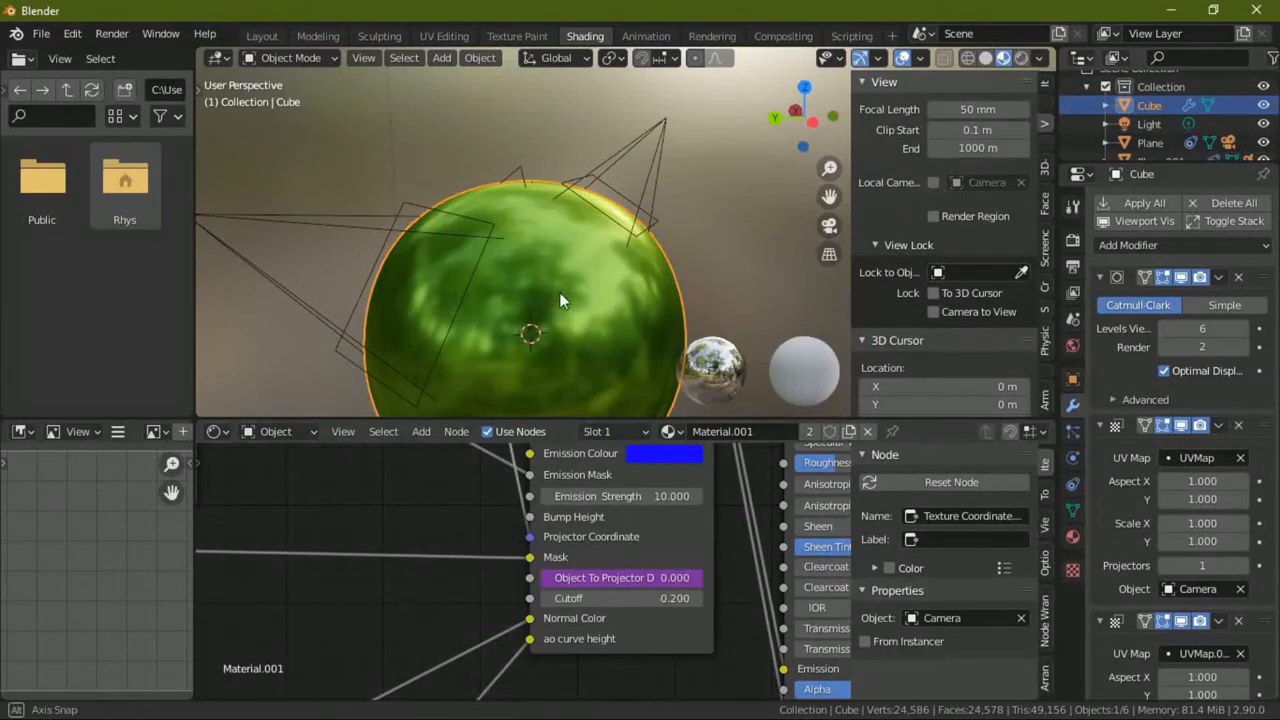
# - Check the driven distance field's options and raise the Decal Filter Cutoff to 1.400
pyautogui.rightClick(604, 577)
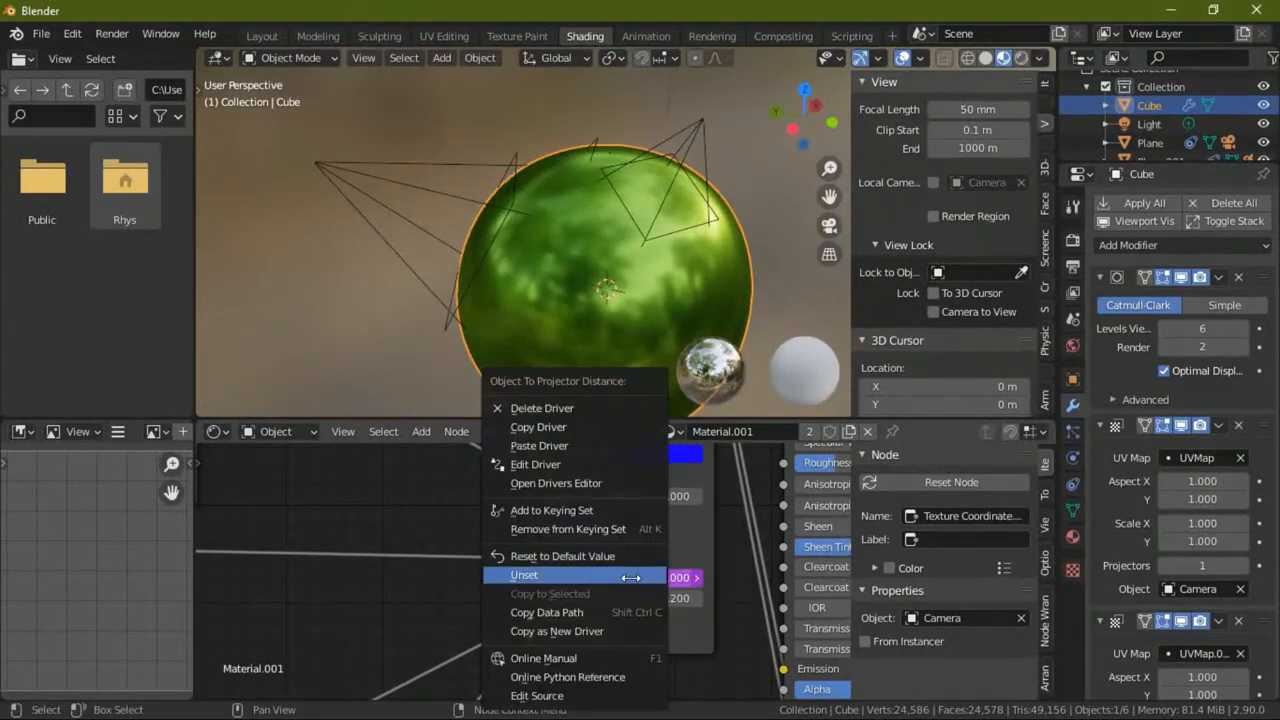
pyautogui.click(535, 464)
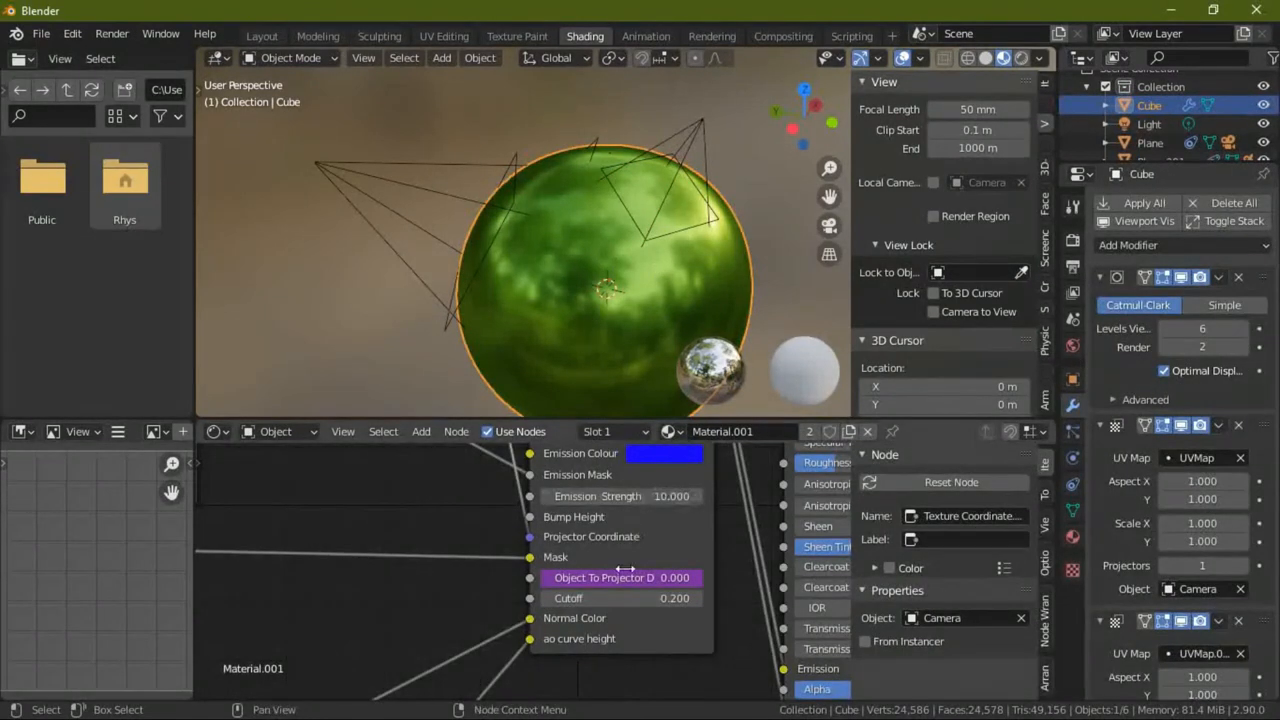
pyautogui.moveTo(600, 598); pyautogui.dragTo(700, 598)
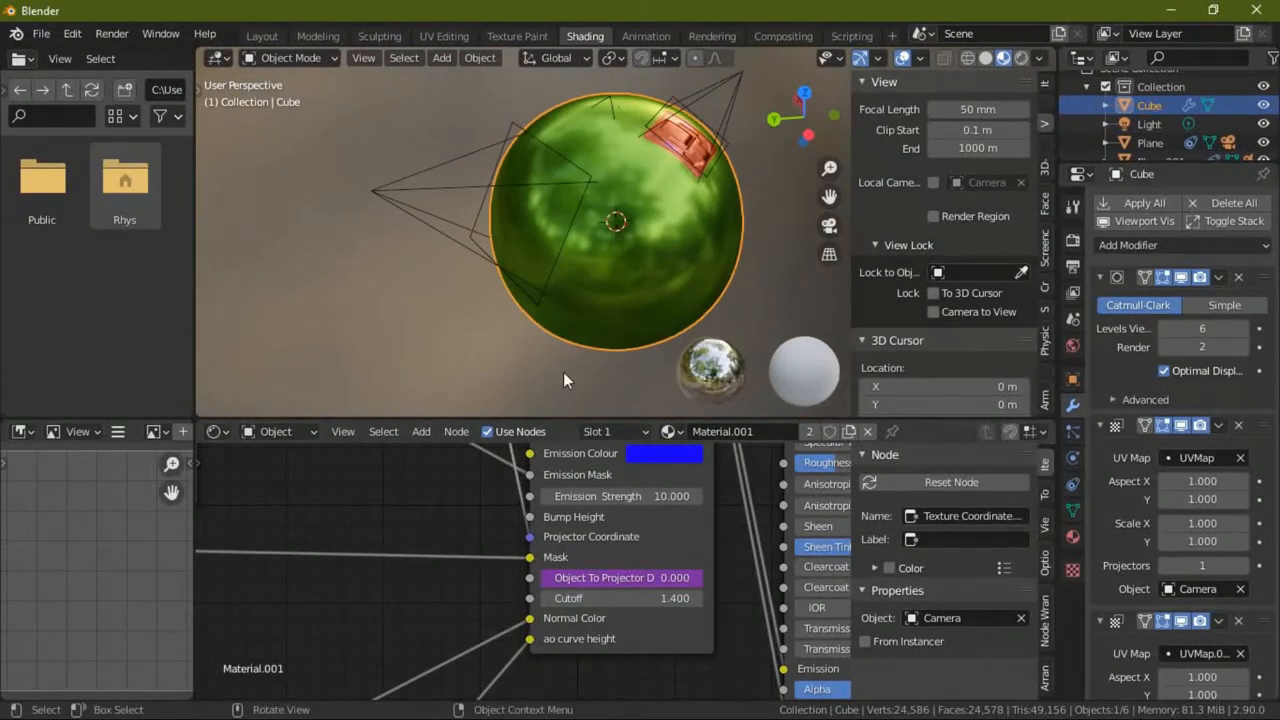
# - Zoom in on the orange decal atop the sphere, then orbit to view it from above
pyautogui.moveTo(565, 380); pyautogui.dragTo(675, 175)
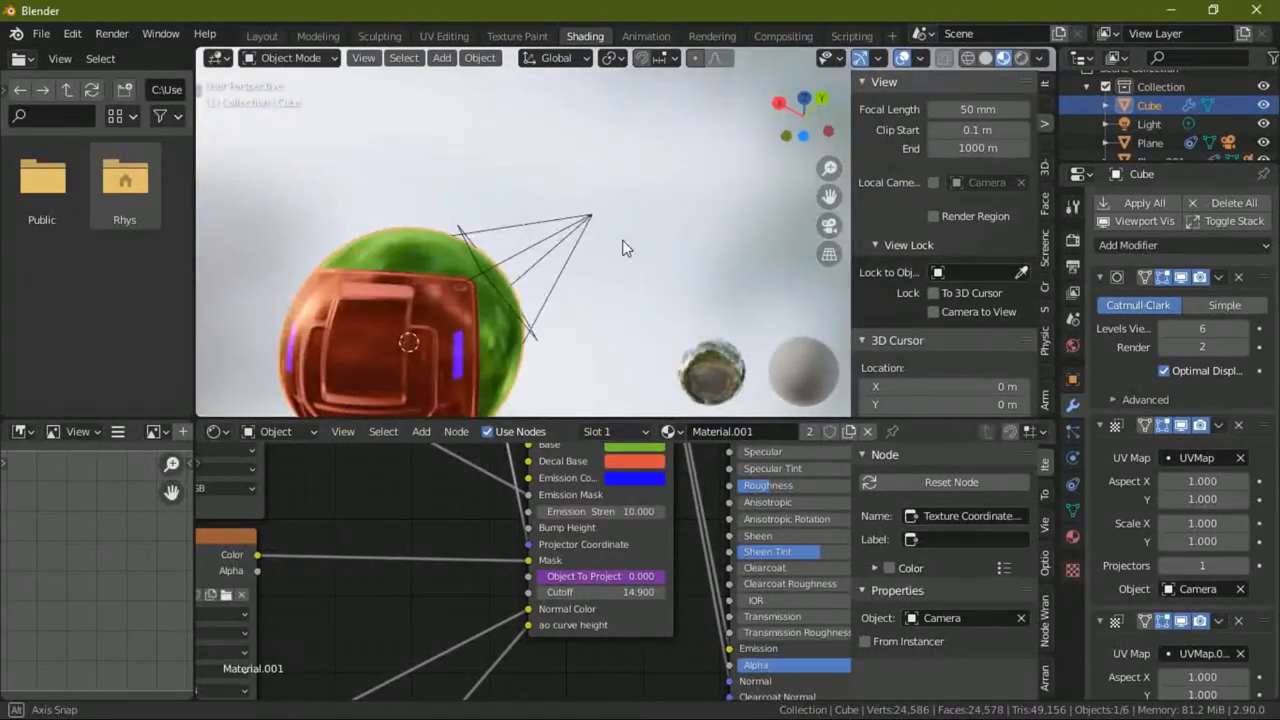
pyautogui.moveTo(620, 250); pyautogui.dragTo(360, 300)
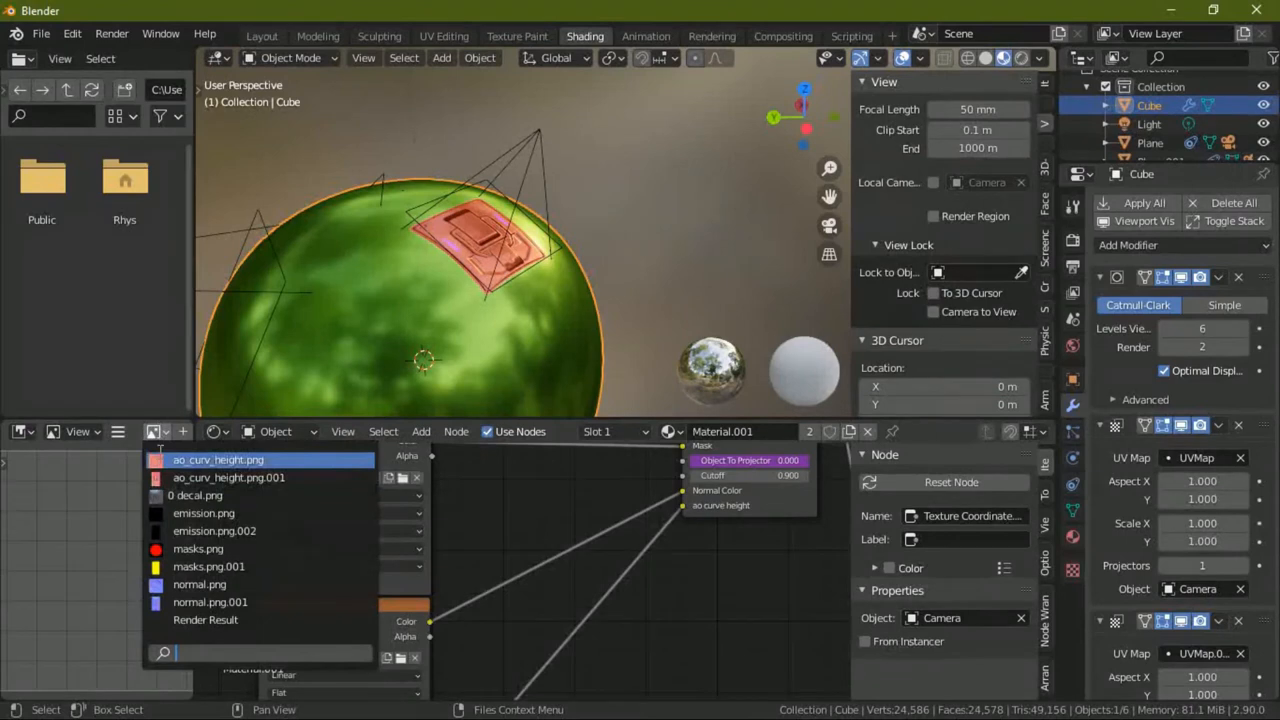
# - Pick normal.png in the Image Editor to display the decal's normal map
pyautogui.click(198, 548)
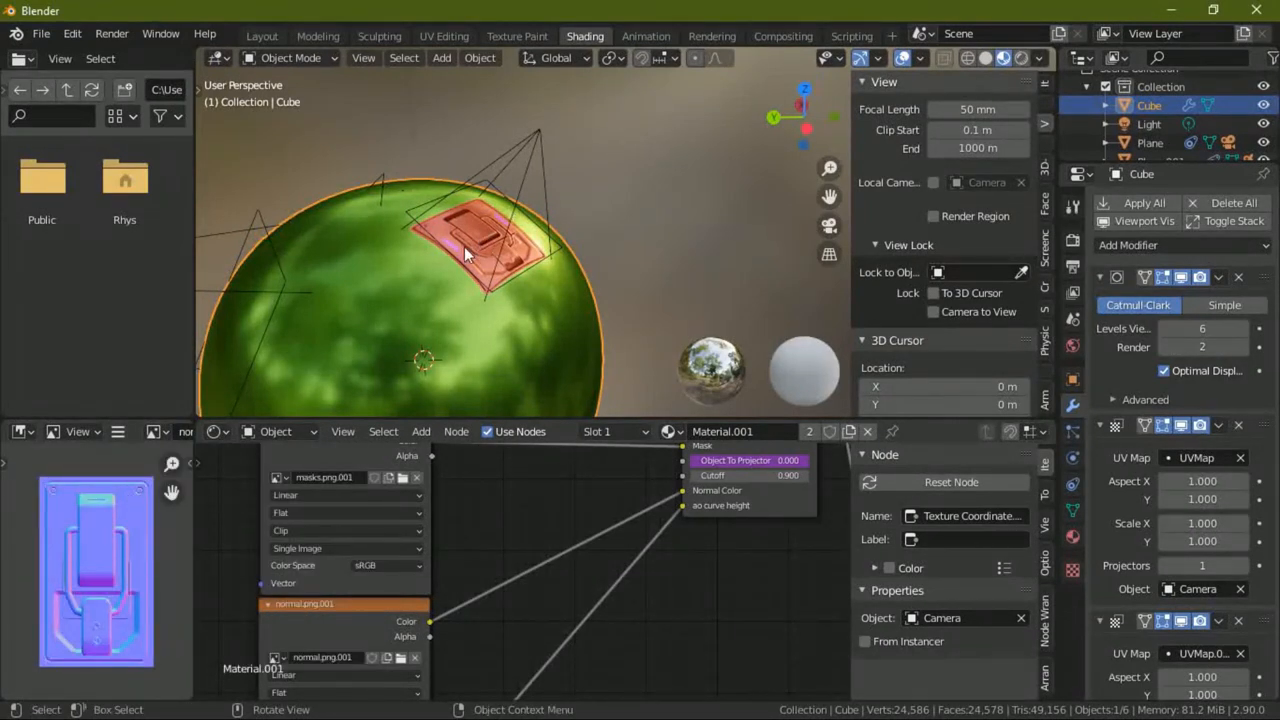
pyautogui.moveTo(530, 220)
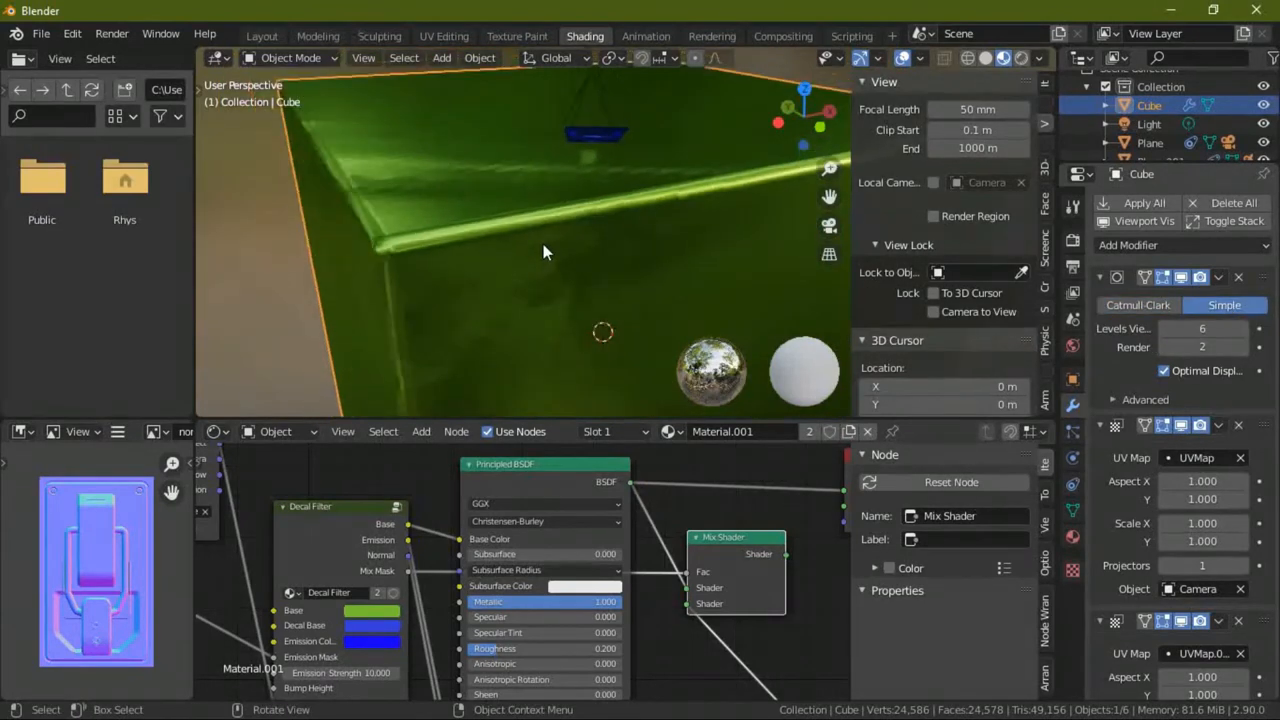
# - Pull back to the whole cube and set Subdivision Surface to Catmull-Clark
pyautogui.moveTo(545, 250); pyautogui.dragTo(640, 265)
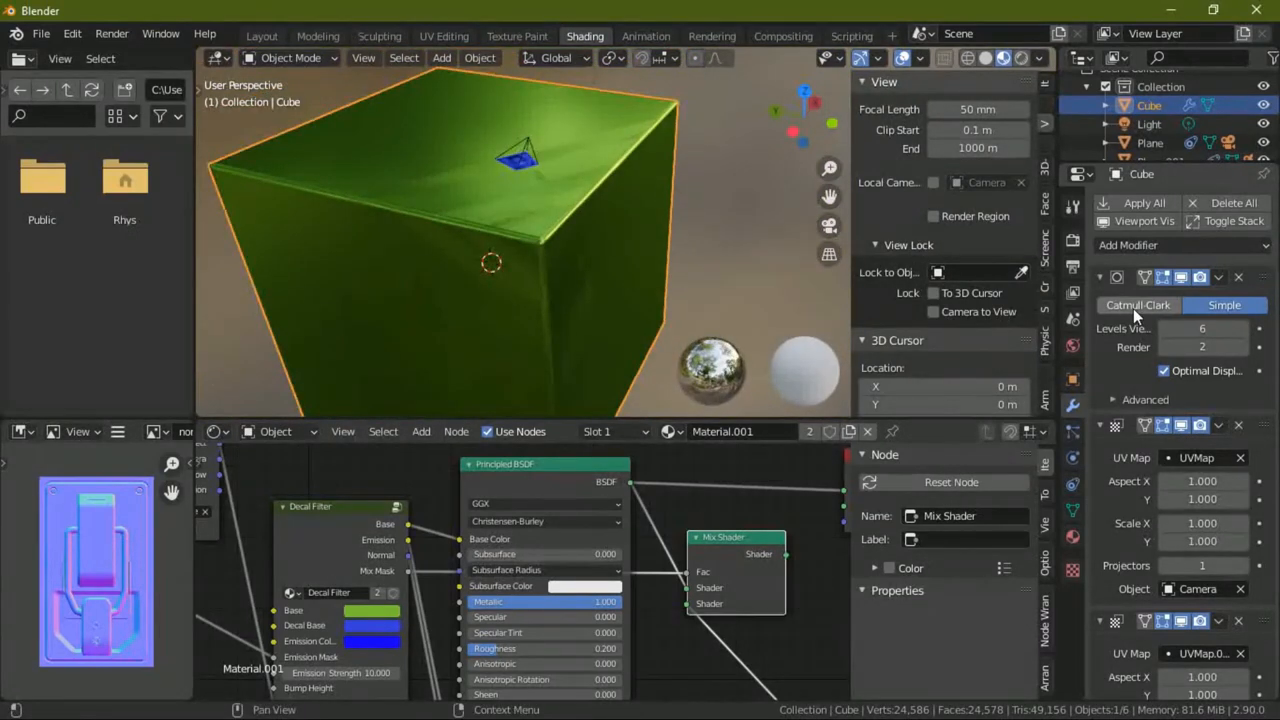
pyautogui.click(1137, 305)
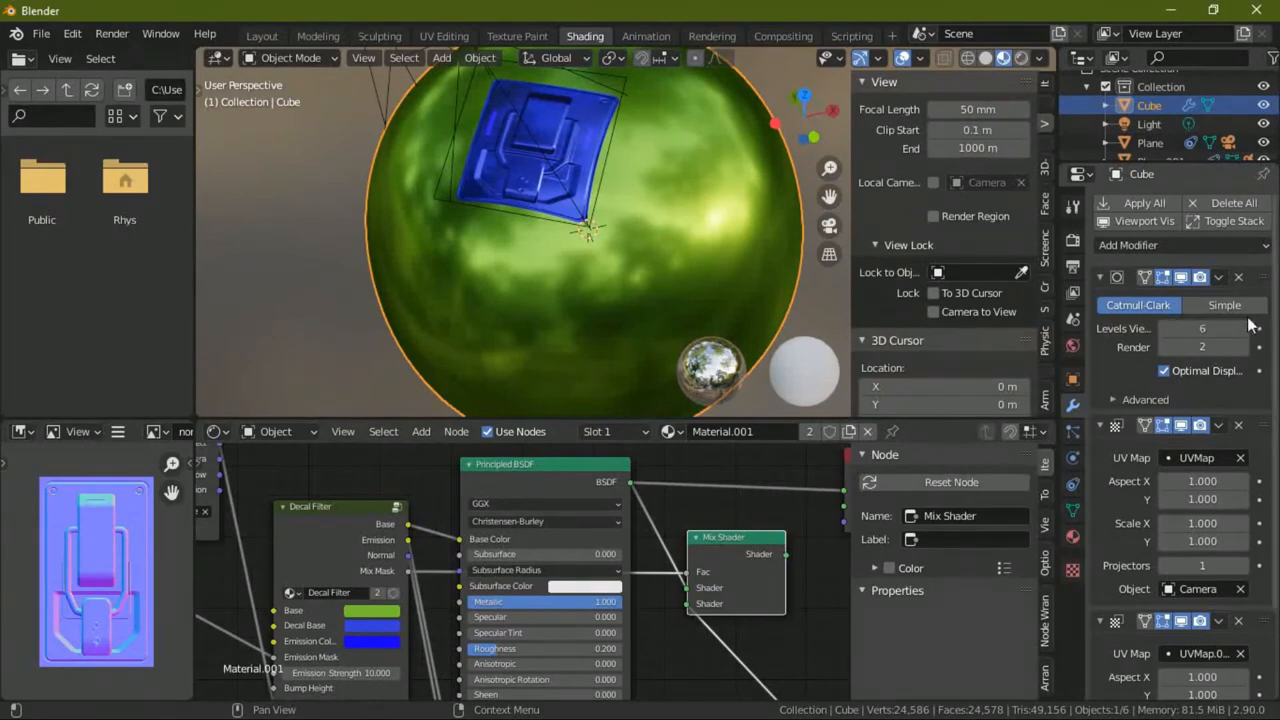
pyautogui.moveTo(1175, 307)
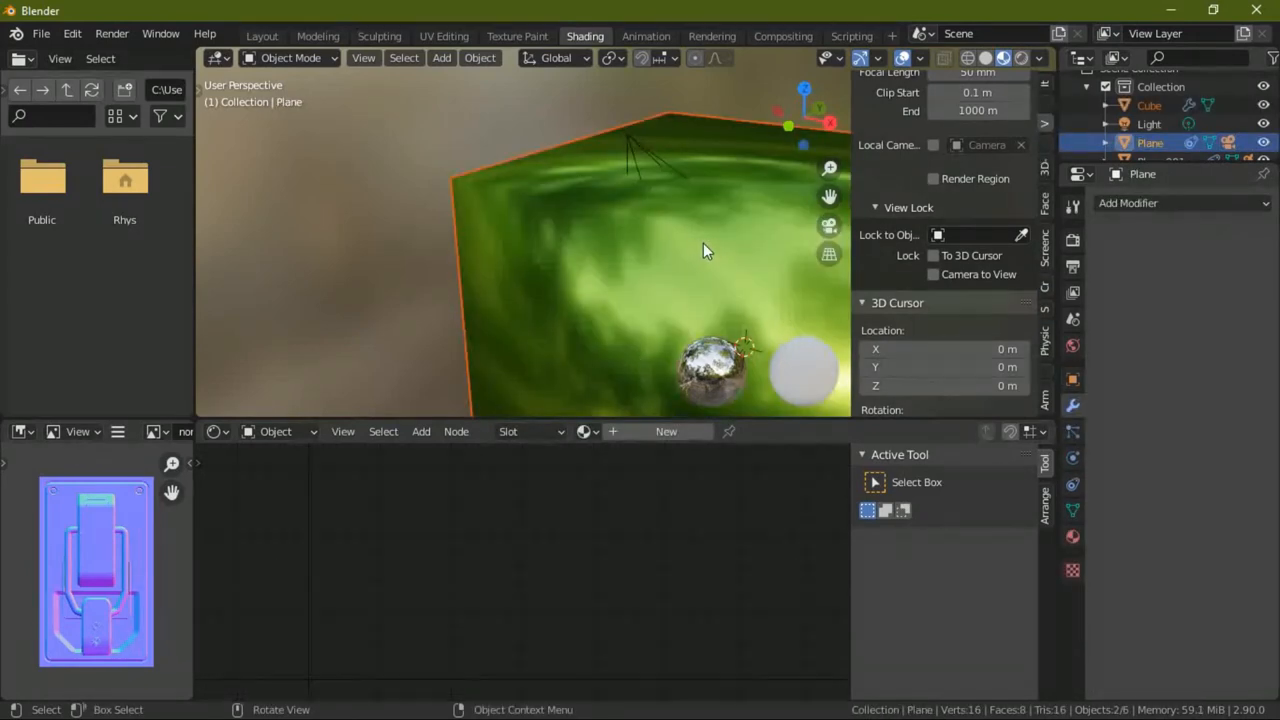
pyautogui.moveTo(705, 235)
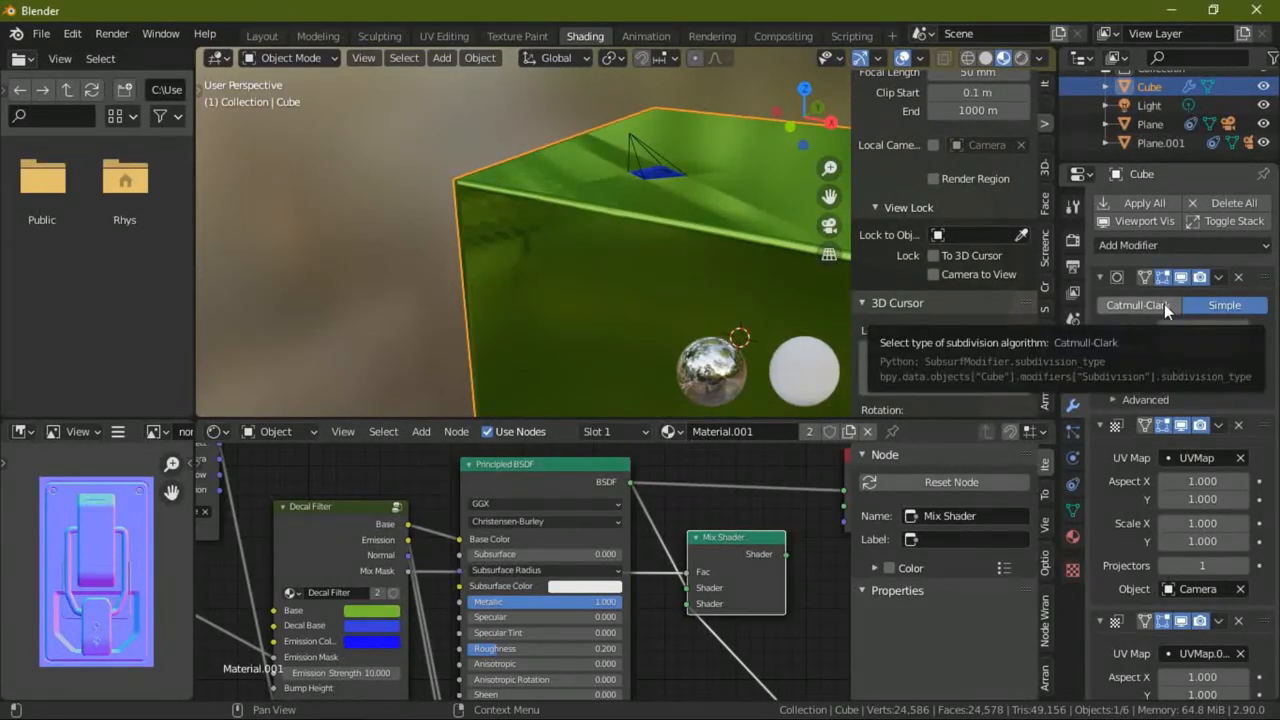
# - Reapply Catmull-Clark smoothing to the sphere and switch to the Layout workspace
pyautogui.click(1137, 305)
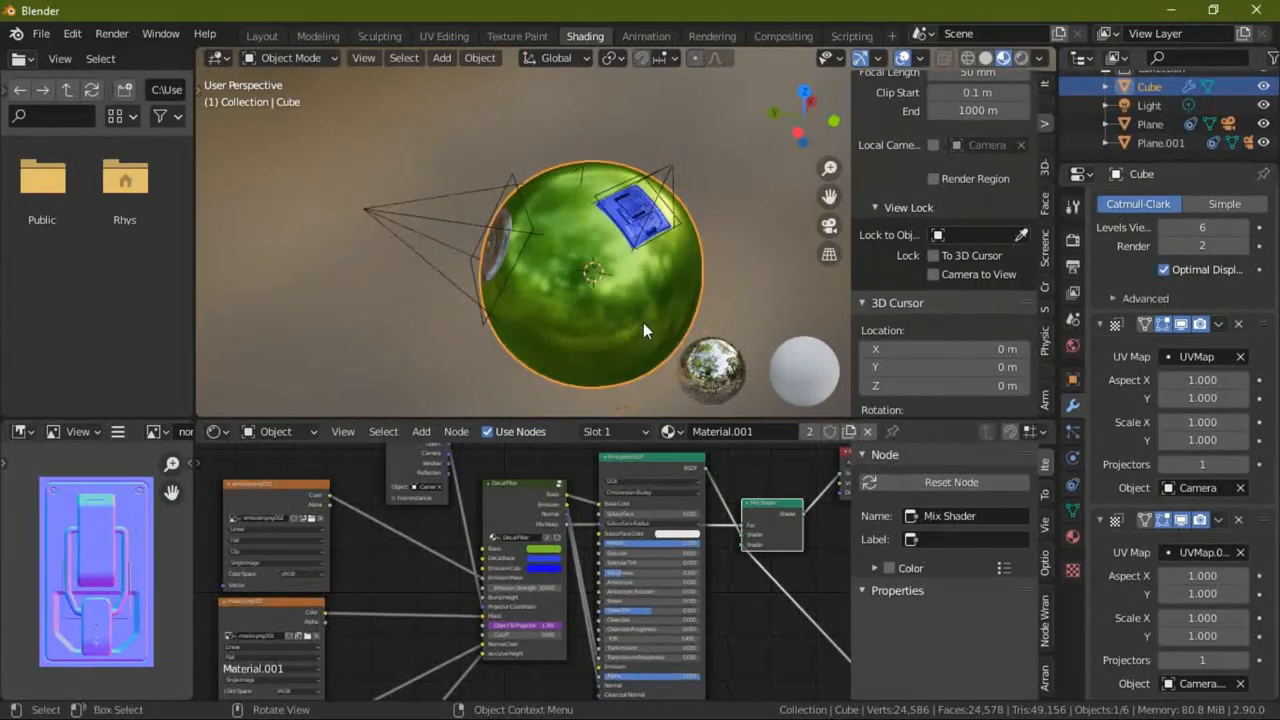
pyautogui.click(261, 33)
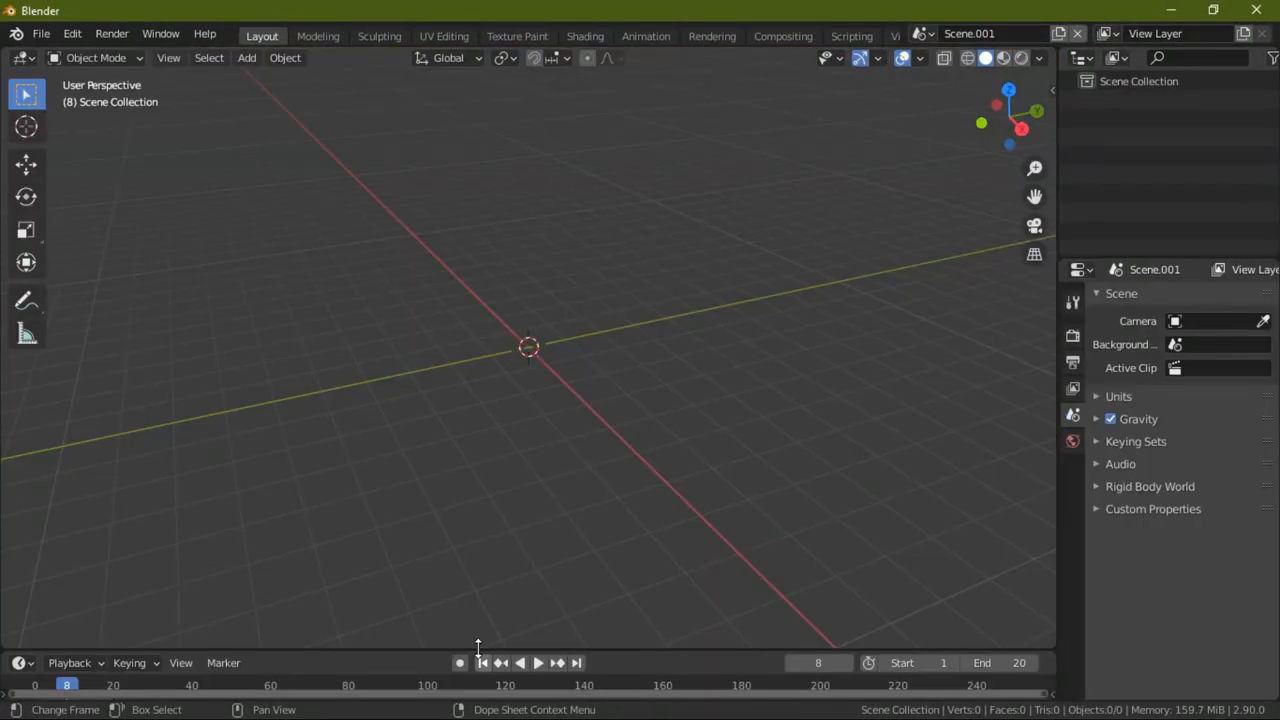